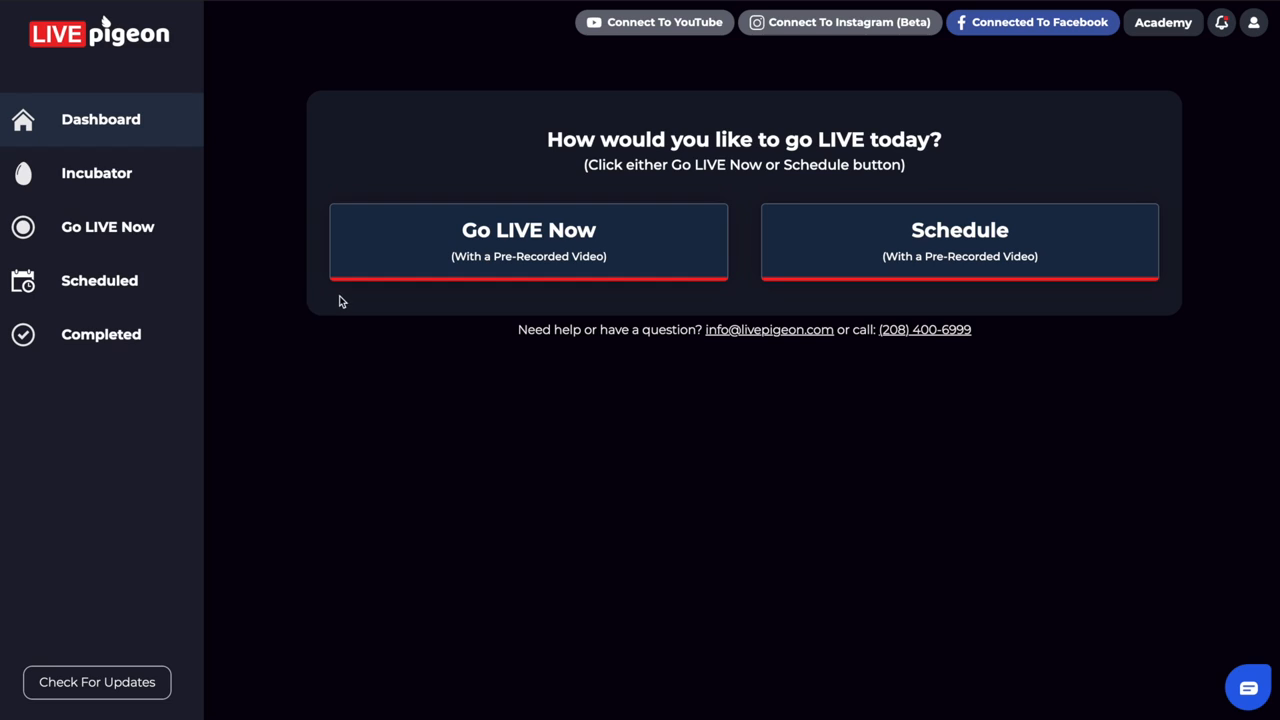
{"action": "mouse_move", "coordinate": [448, 300]}
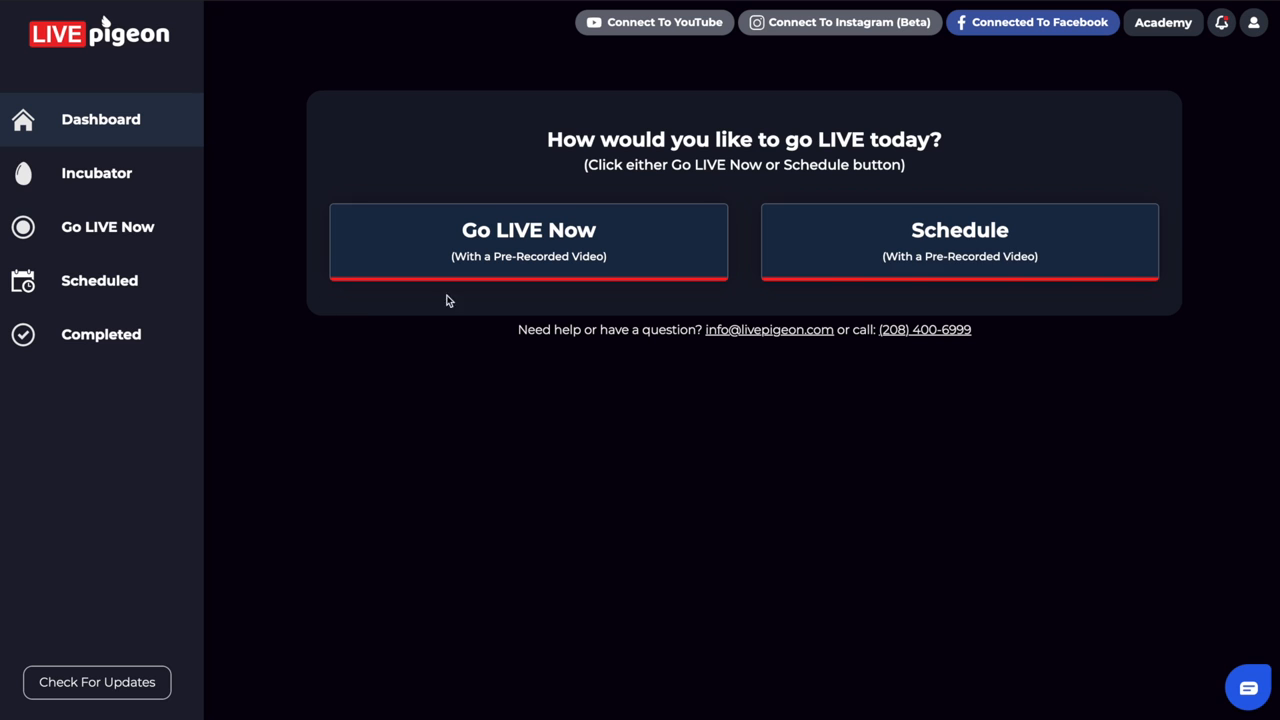
Begin a new schedule and choose June 25, 2021 at 10:00 AM as the go-live time.
{"action": "left_click", "coordinate": [958, 240]}
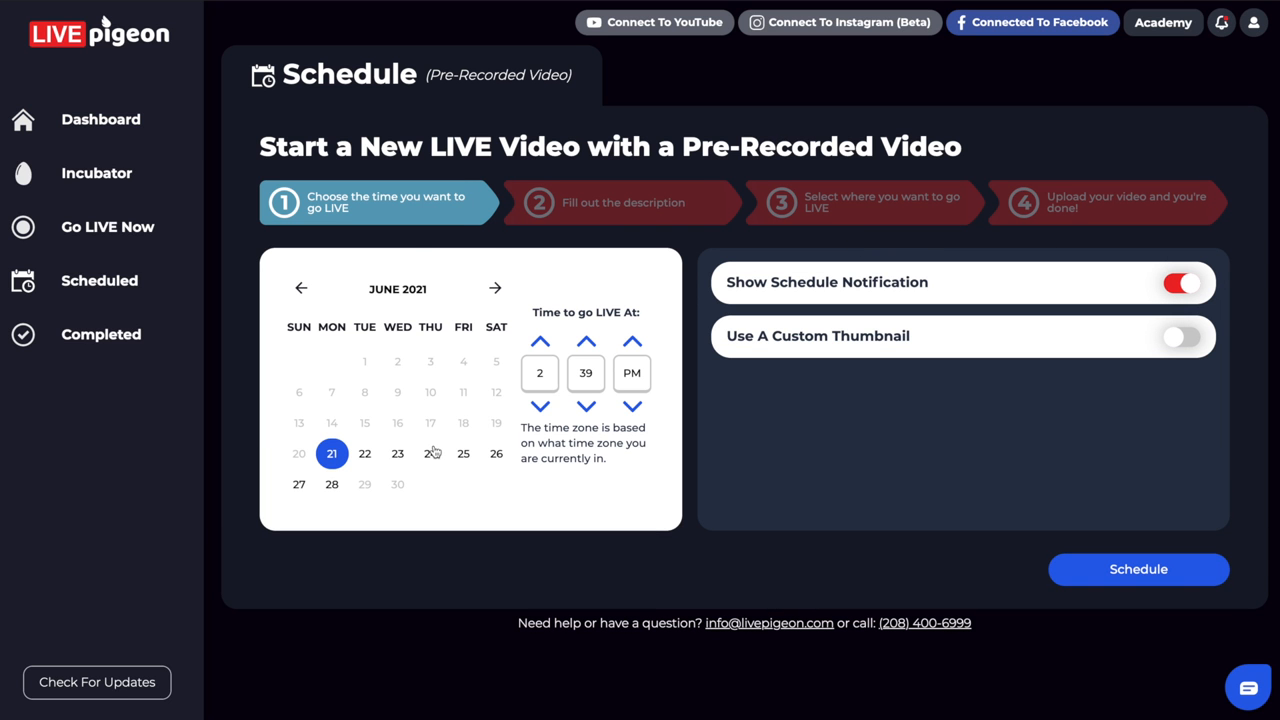
{"action": "mouse_move", "coordinate": [450, 458]}
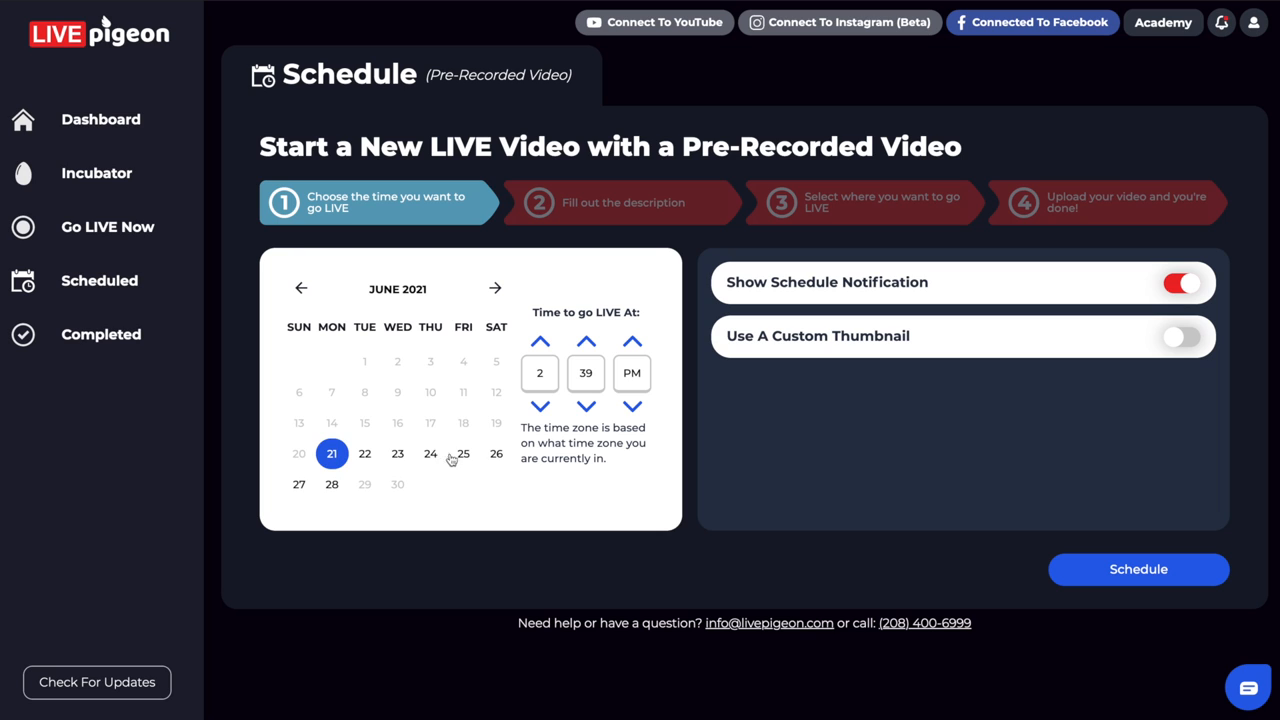
{"action": "left_click", "coordinate": [464, 452]}
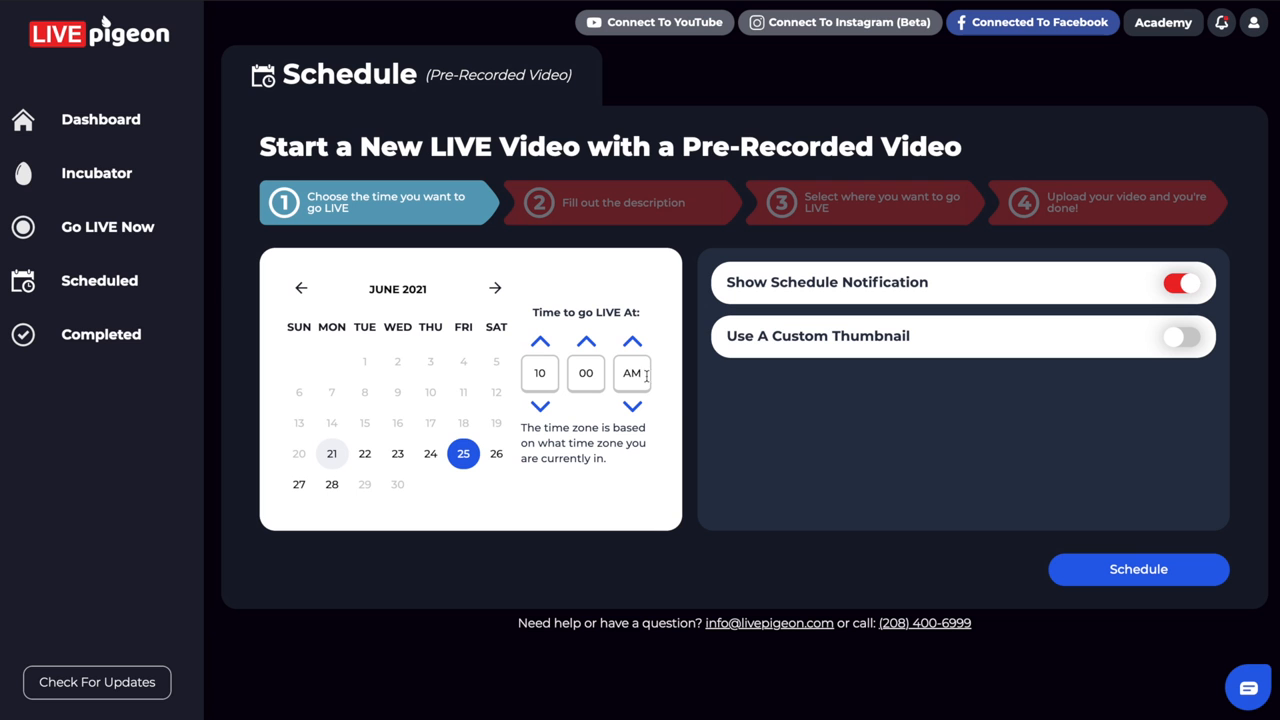
{"action": "mouse_move", "coordinate": [876, 290]}
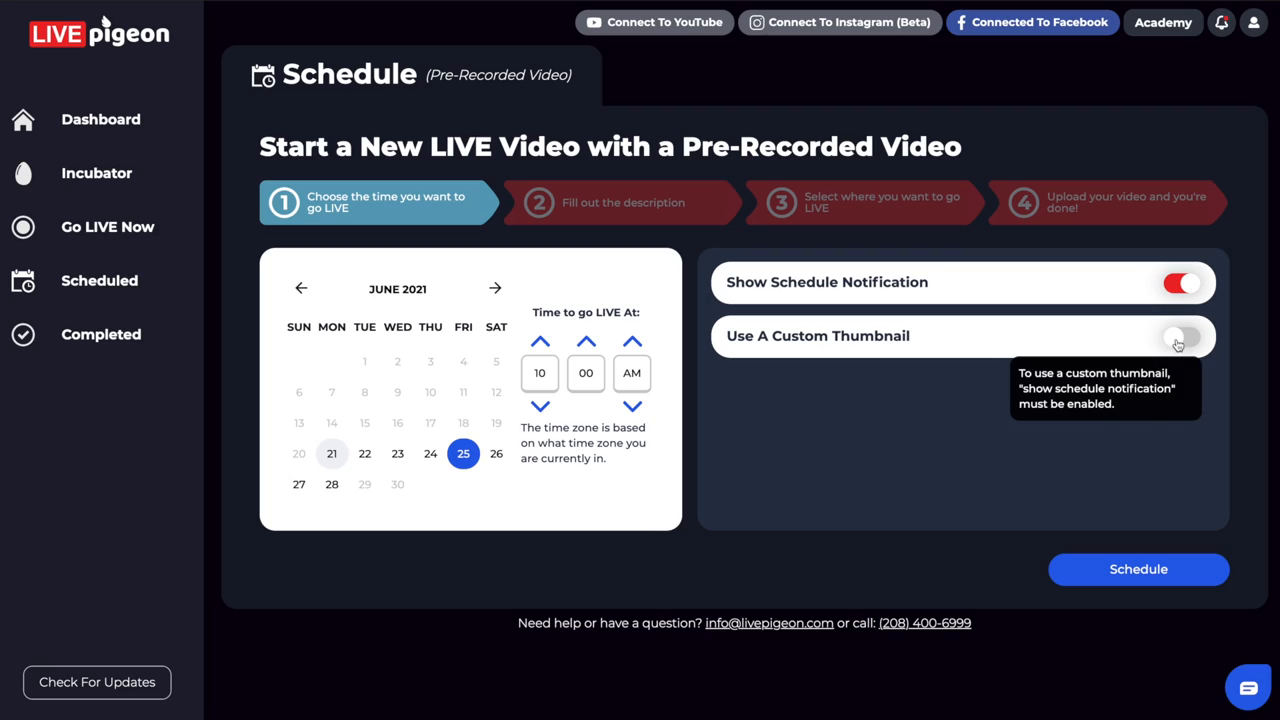
Enable Use A Custom Thumbnail and browse for a portrait photo file.
{"action": "left_click", "coordinate": [1180, 336]}
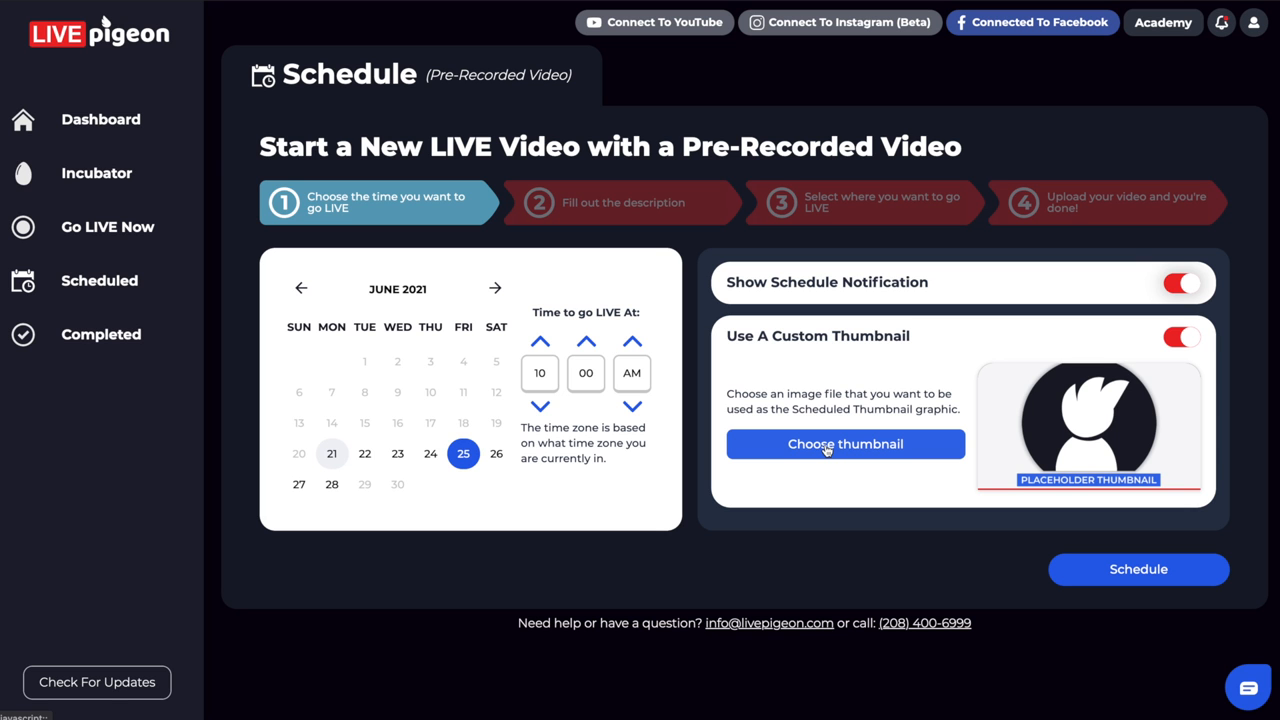
{"action": "mouse_move", "coordinate": [756, 448]}
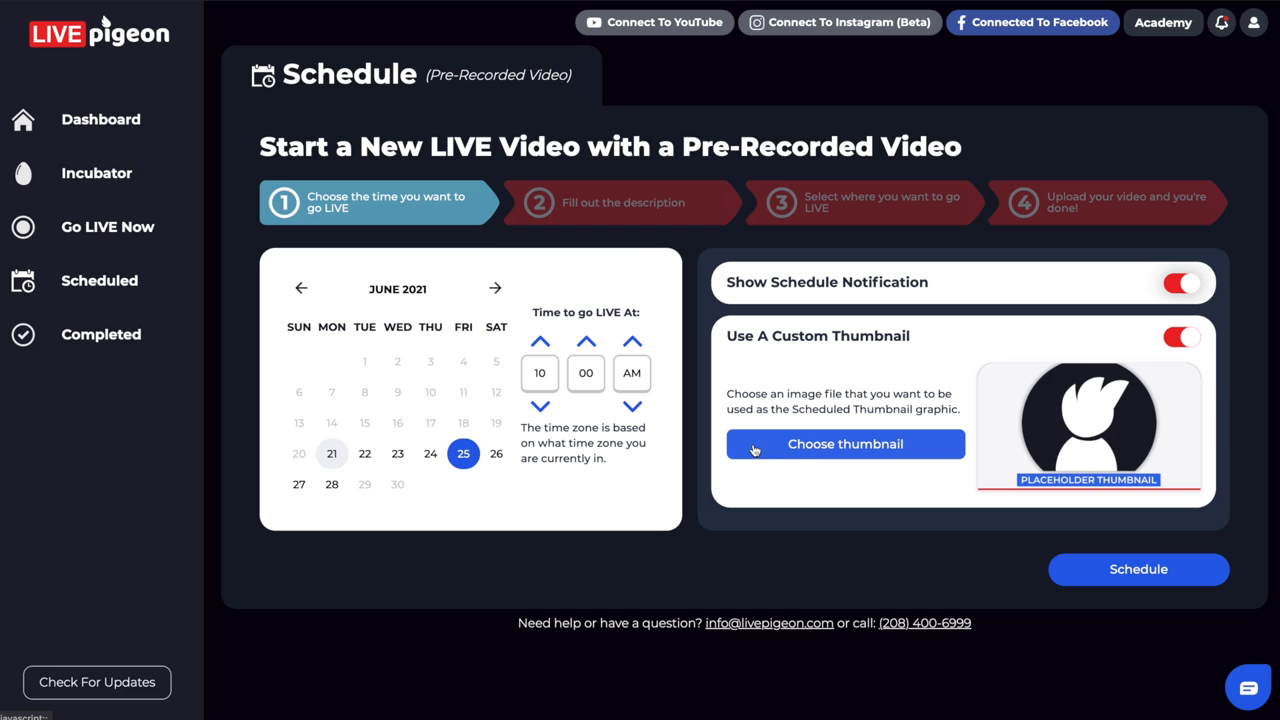
{"action": "left_click", "coordinate": [844, 444]}
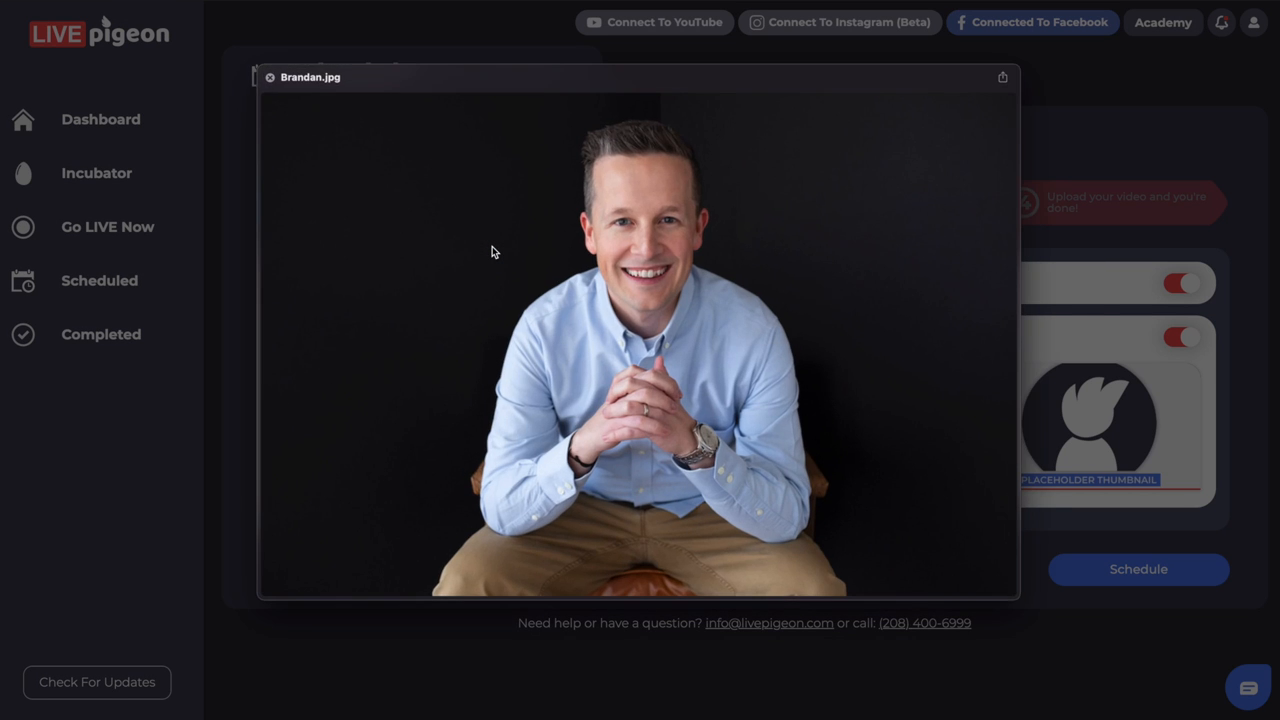
Crop the portrait photo over the face and save it as the custom thumbnail.
{"action": "left_click", "coordinate": [268, 76]}
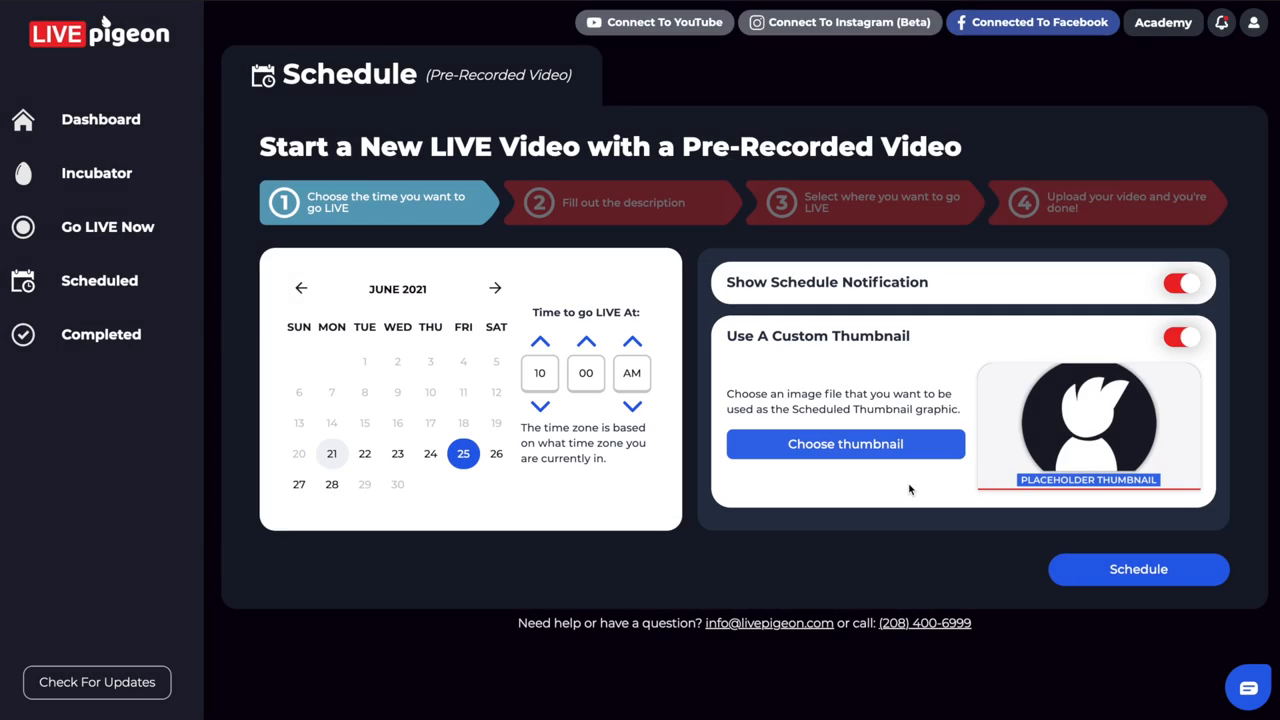
{"action": "left_click", "coordinate": [844, 444]}
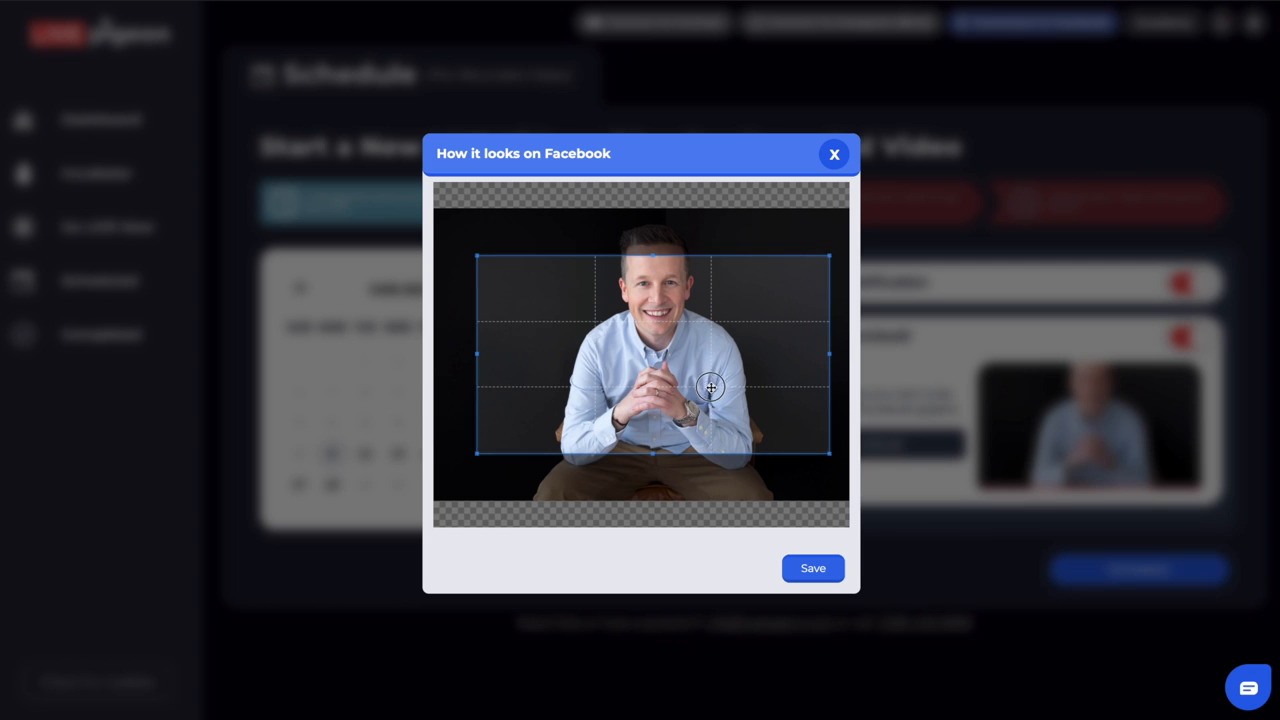
{"action": "left_click_drag", "start_coordinate": [710, 388], "coordinate": [664, 404]}
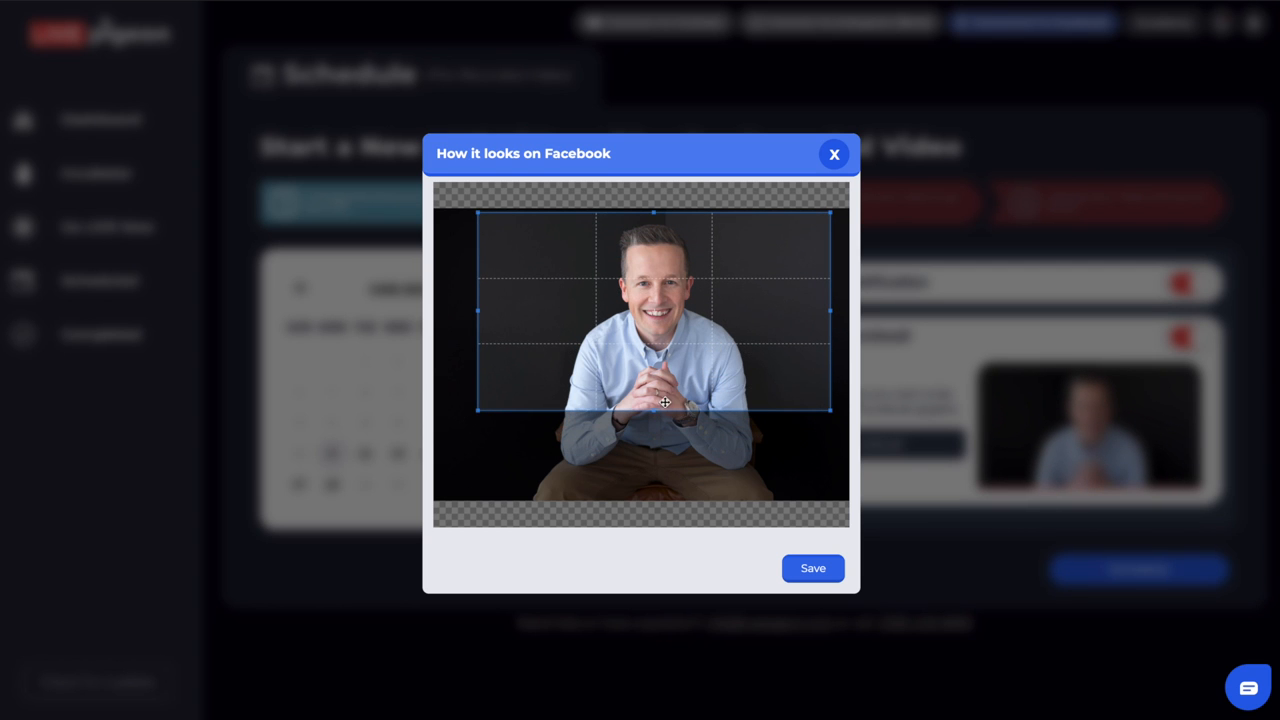
{"action": "left_click_drag", "start_coordinate": [664, 404], "coordinate": [652, 432]}
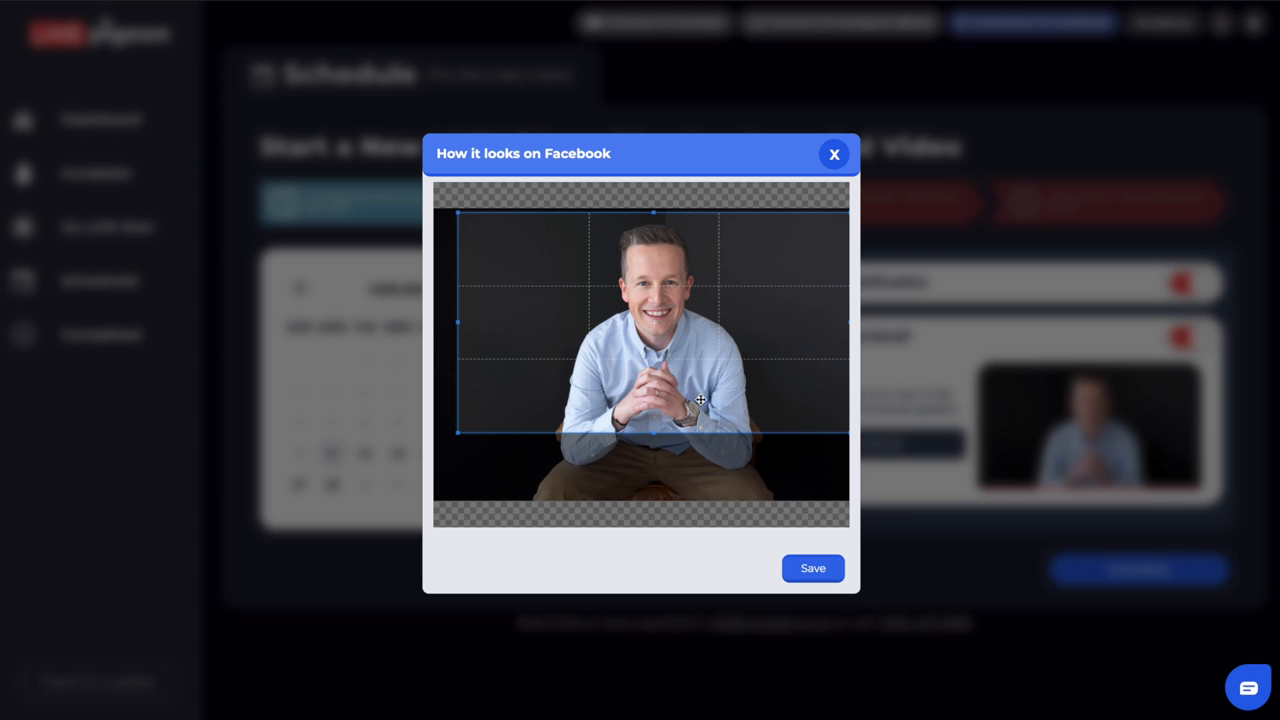
{"action": "left_click", "coordinate": [812, 568]}
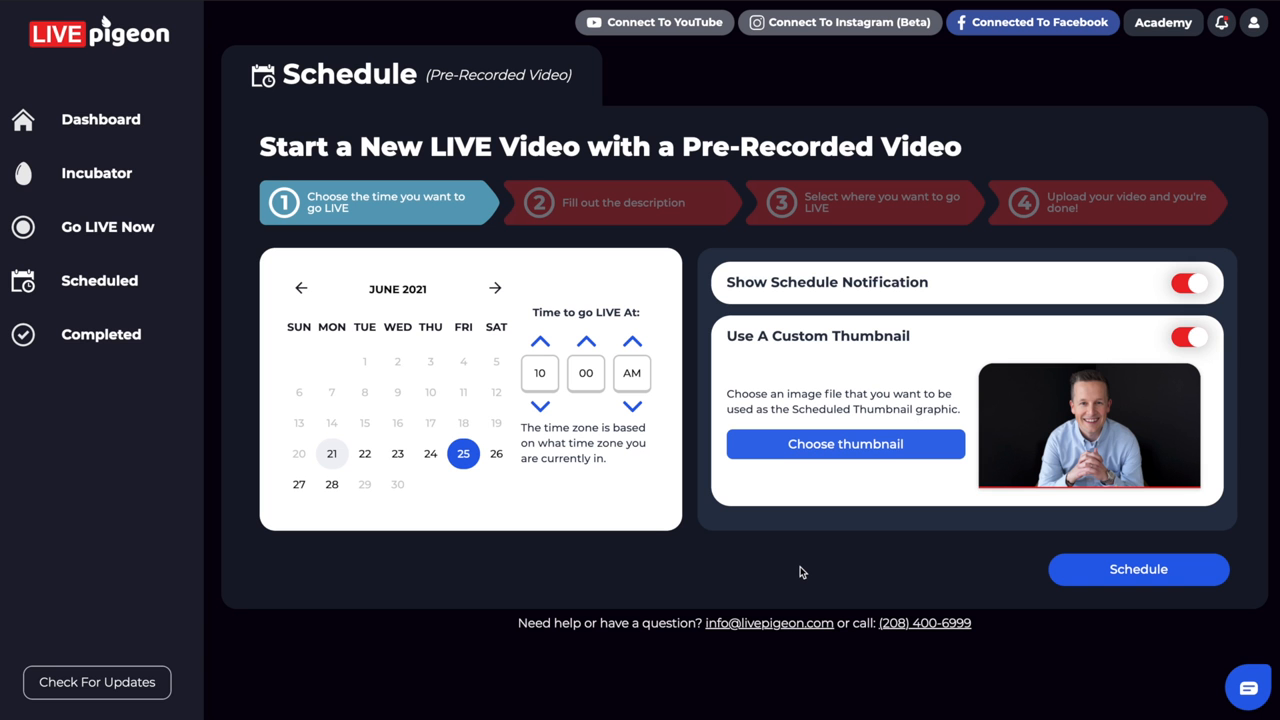
{"action": "mouse_move", "coordinate": [1098, 576]}
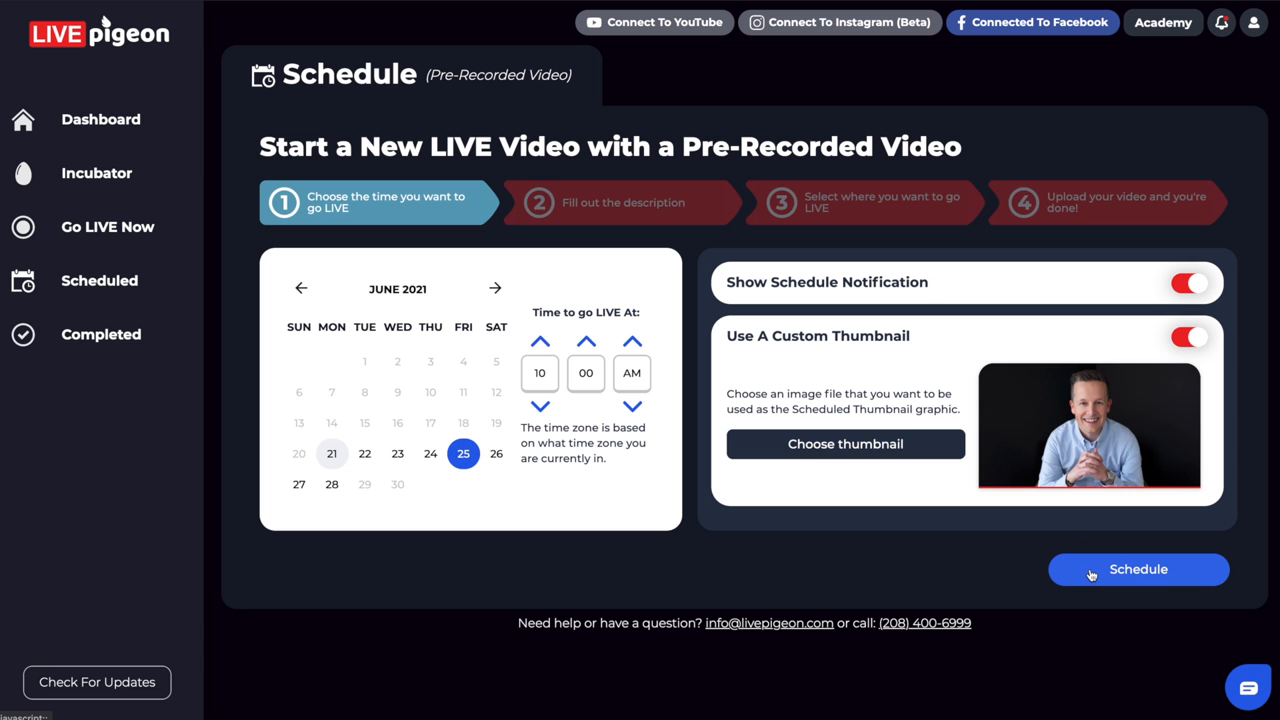
Advance to the description step and enter the going-LIVE title and 'You don't want to miss this!' description.
{"action": "left_click", "coordinate": [1136, 568]}
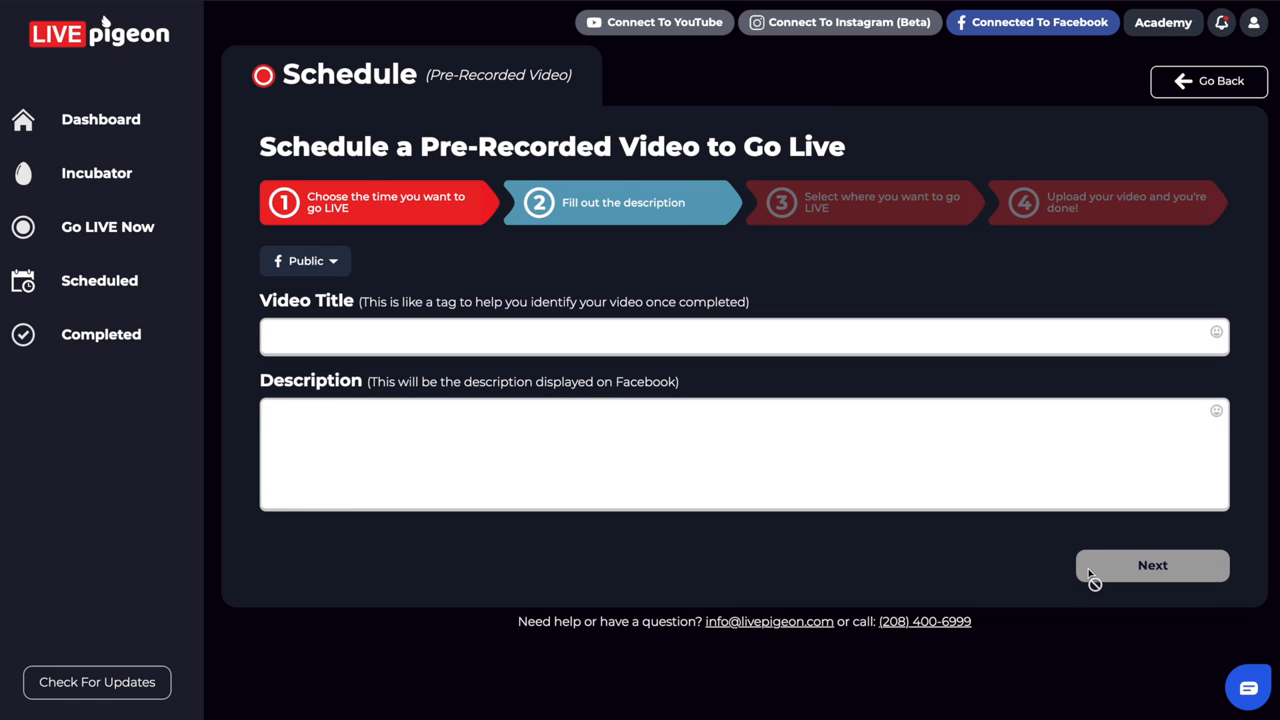
{"action": "mouse_move", "coordinate": [348, 406]}
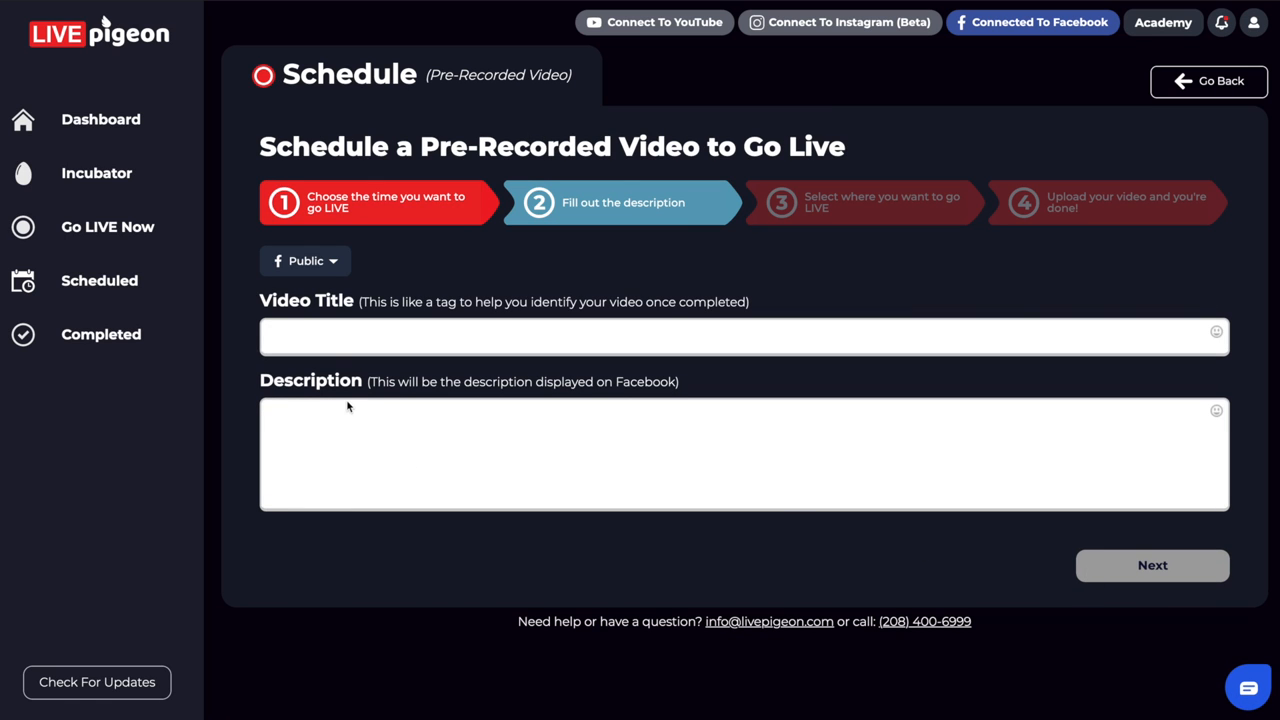
{"action": "left_click", "coordinate": [744, 336]}
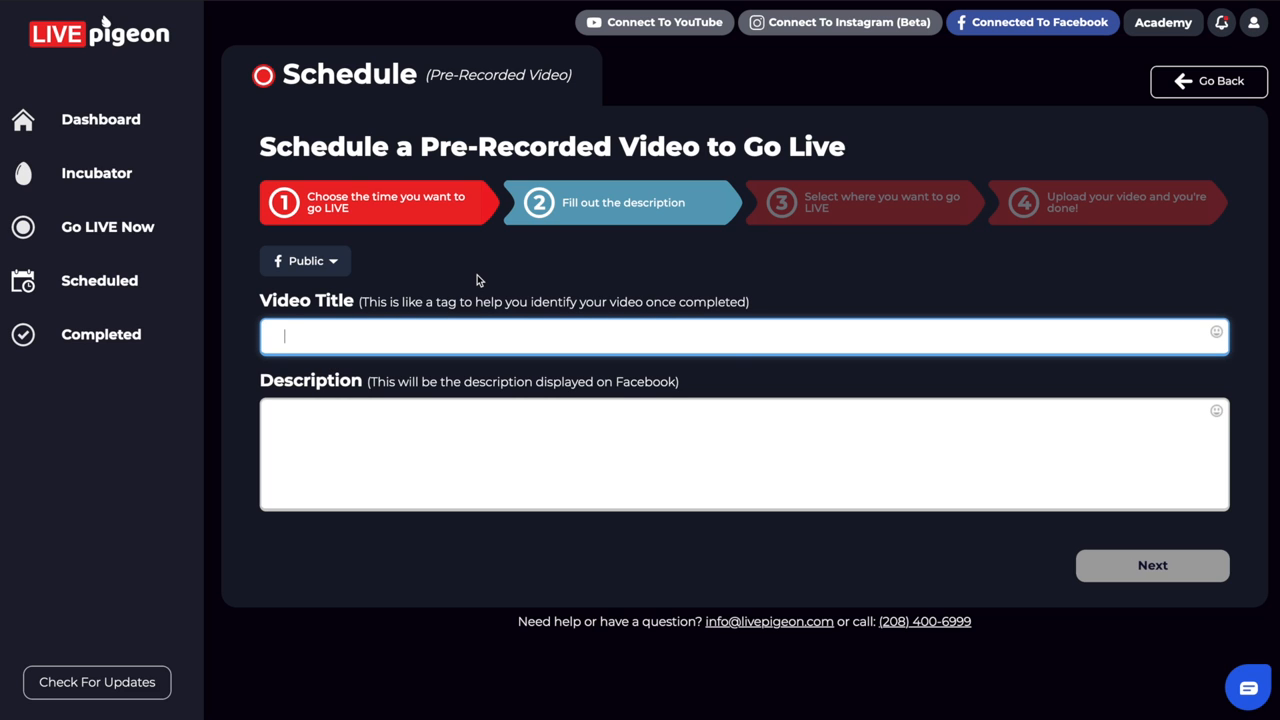
{"action": "type", "text": "You don't want to miss this!"}
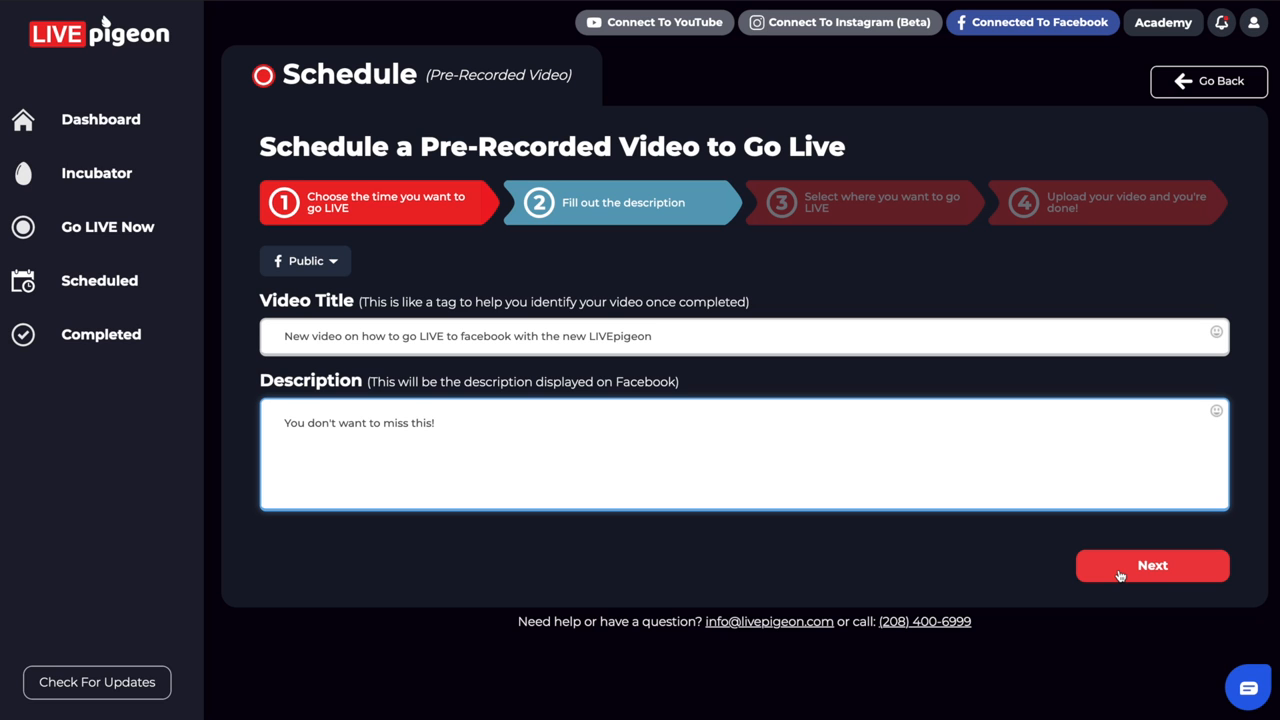
Add My Profile as the destination, briefly adding and then removing the Testing Videos page.
{"action": "left_click", "coordinate": [1152, 564]}
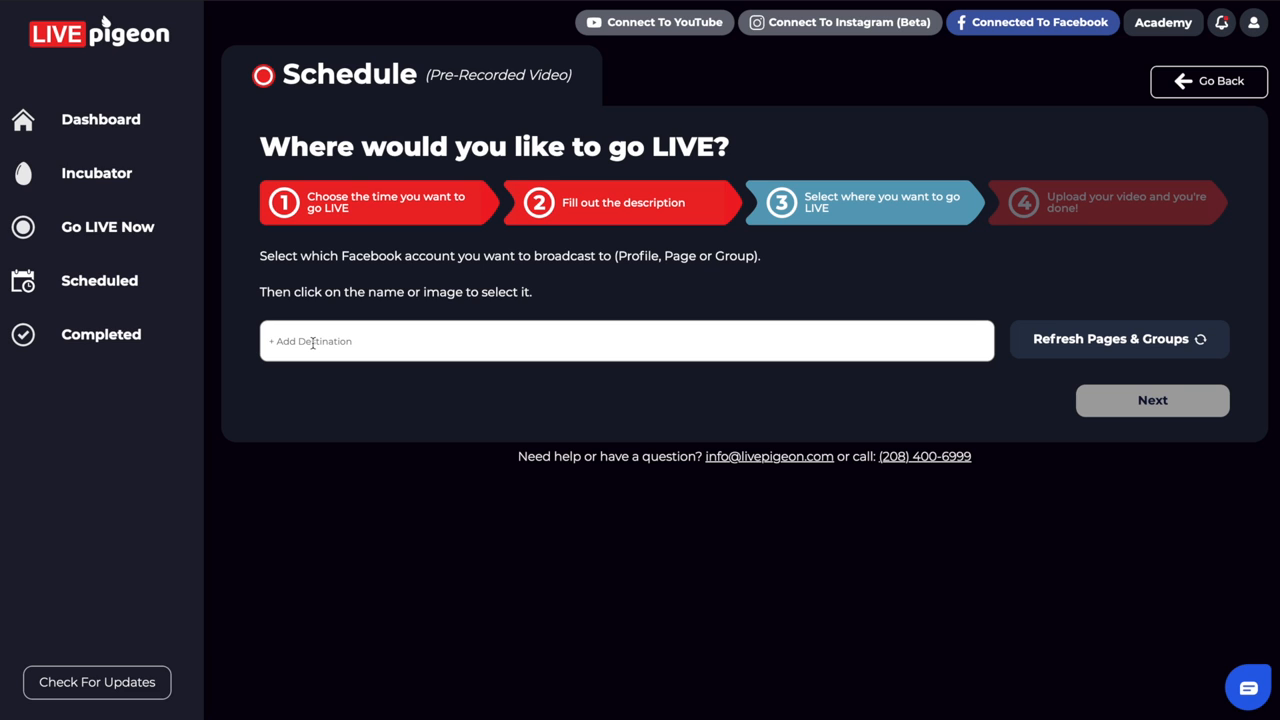
{"action": "left_click", "coordinate": [628, 340]}
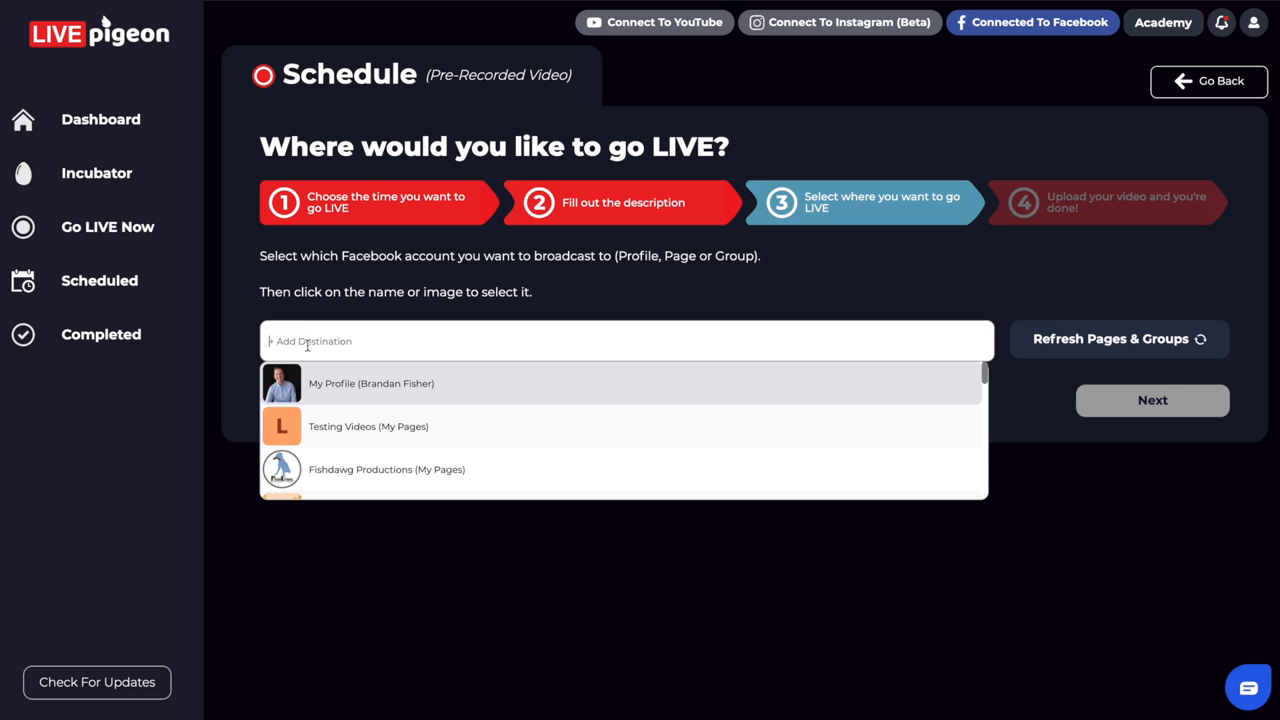
{"action": "left_click", "coordinate": [372, 384]}
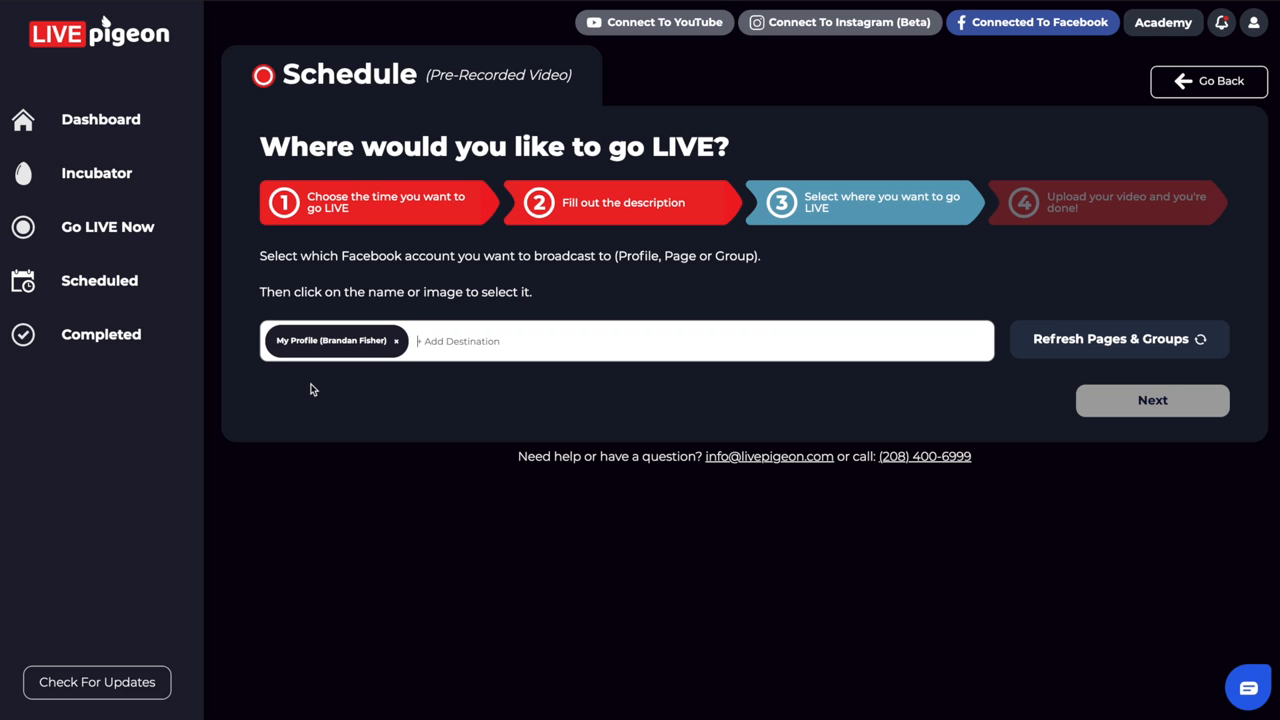
{"action": "mouse_move", "coordinate": [312, 388]}
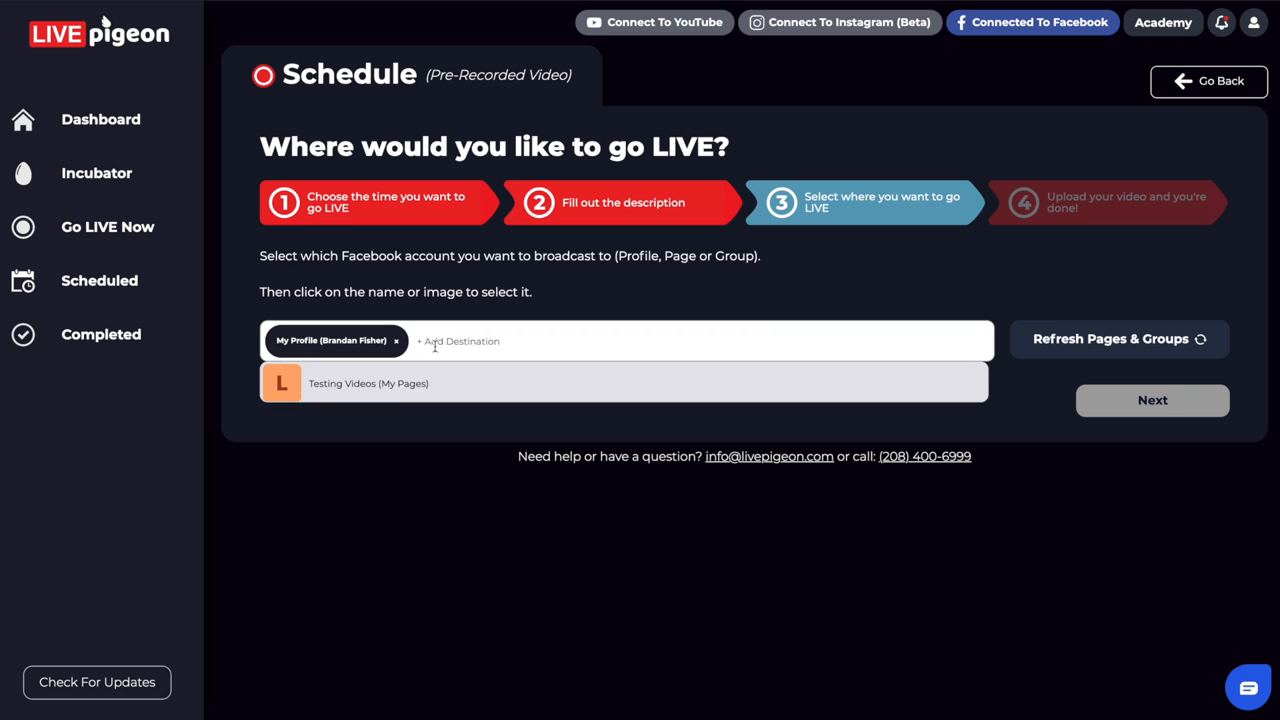
{"action": "left_click", "coordinate": [368, 384]}
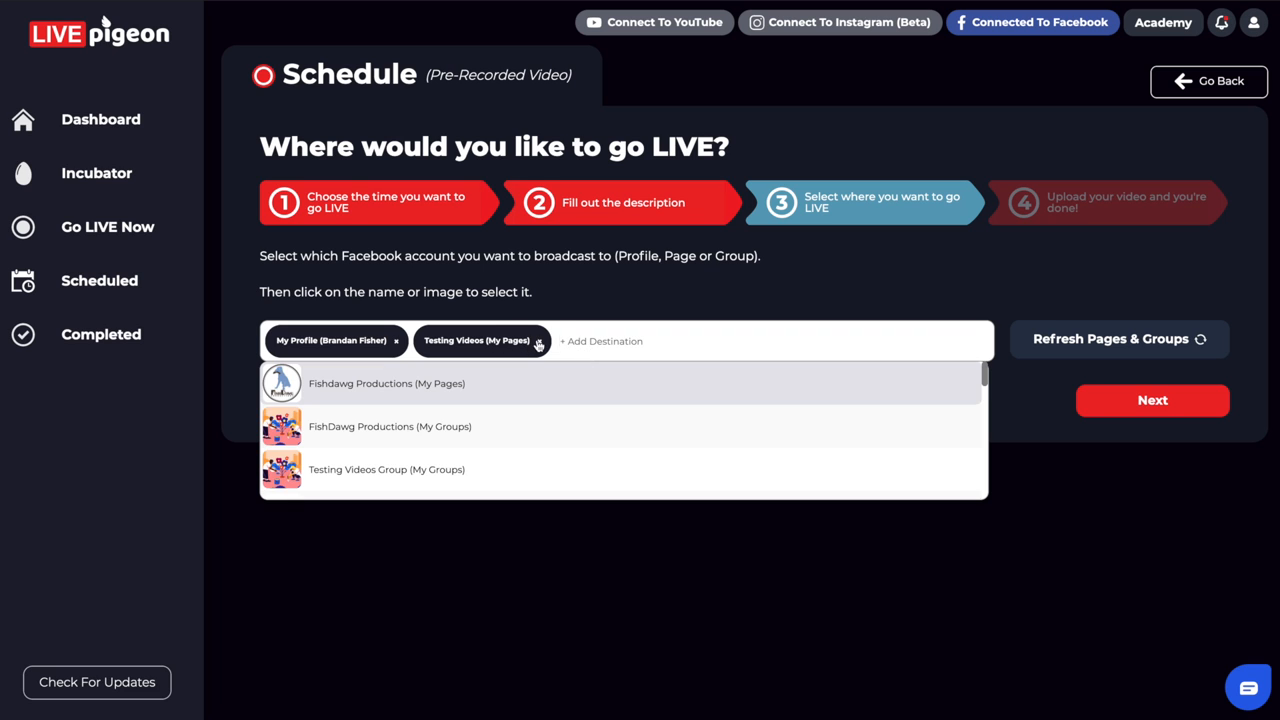
{"action": "left_click", "coordinate": [538, 340]}
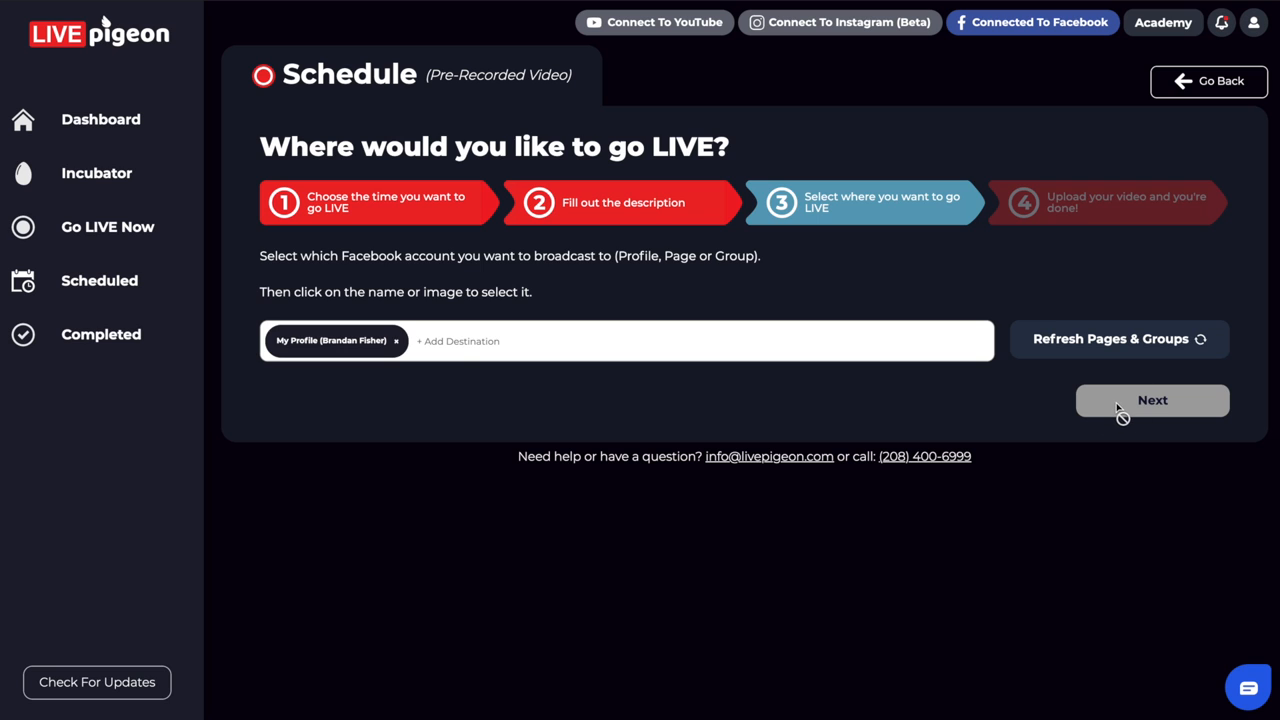
From the Incubator library of uploaded videos, attach Before you Get Started new.mov.
{"action": "left_click", "coordinate": [1152, 400]}
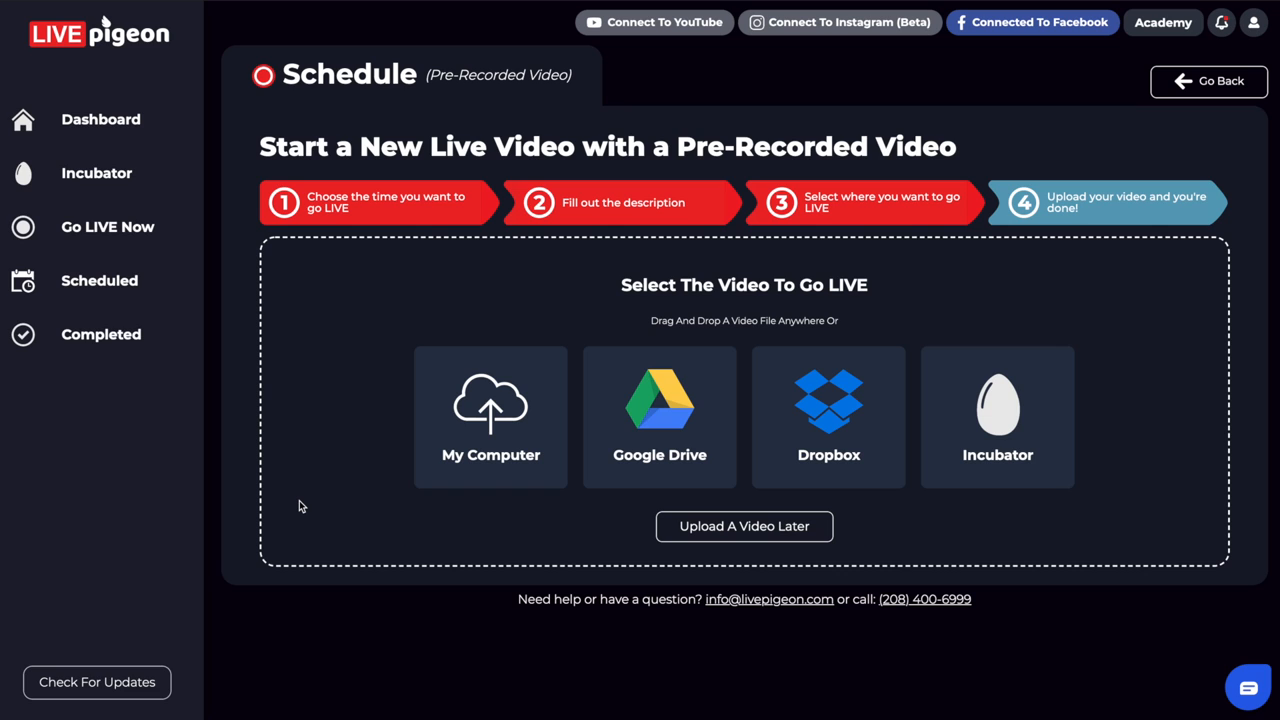
{"action": "mouse_move", "coordinate": [472, 540]}
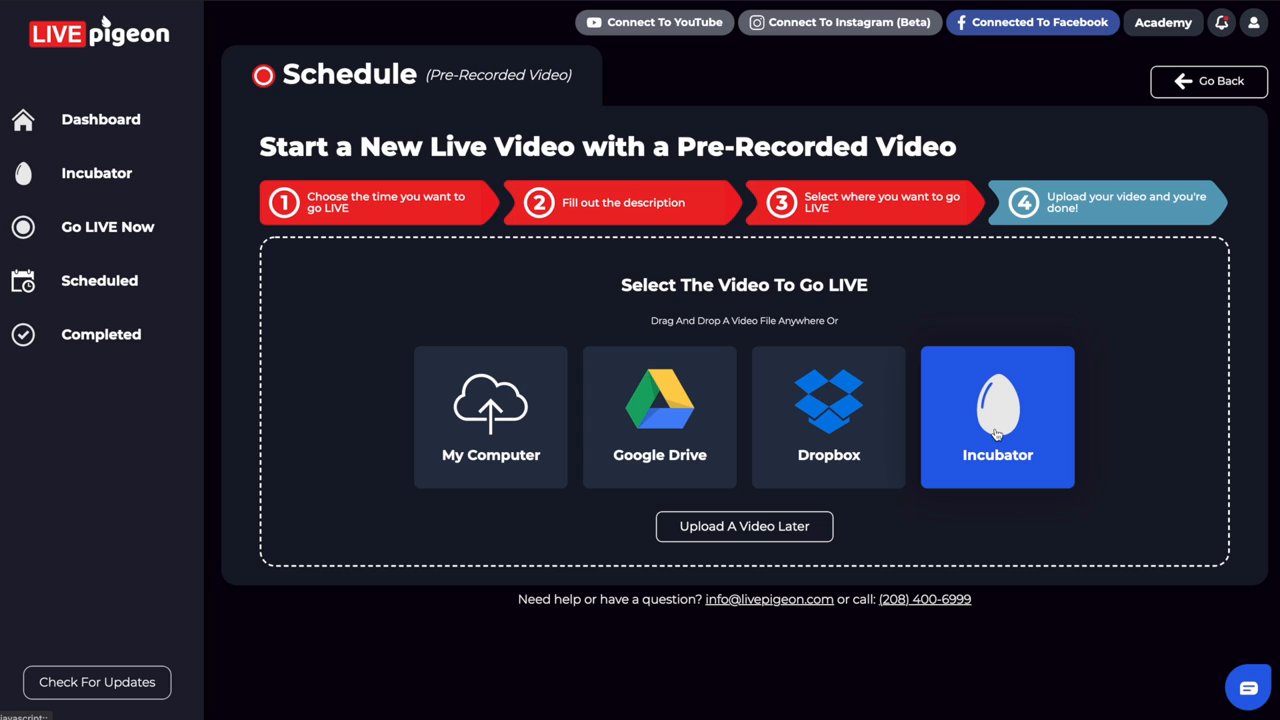
{"action": "left_click", "coordinate": [996, 418]}
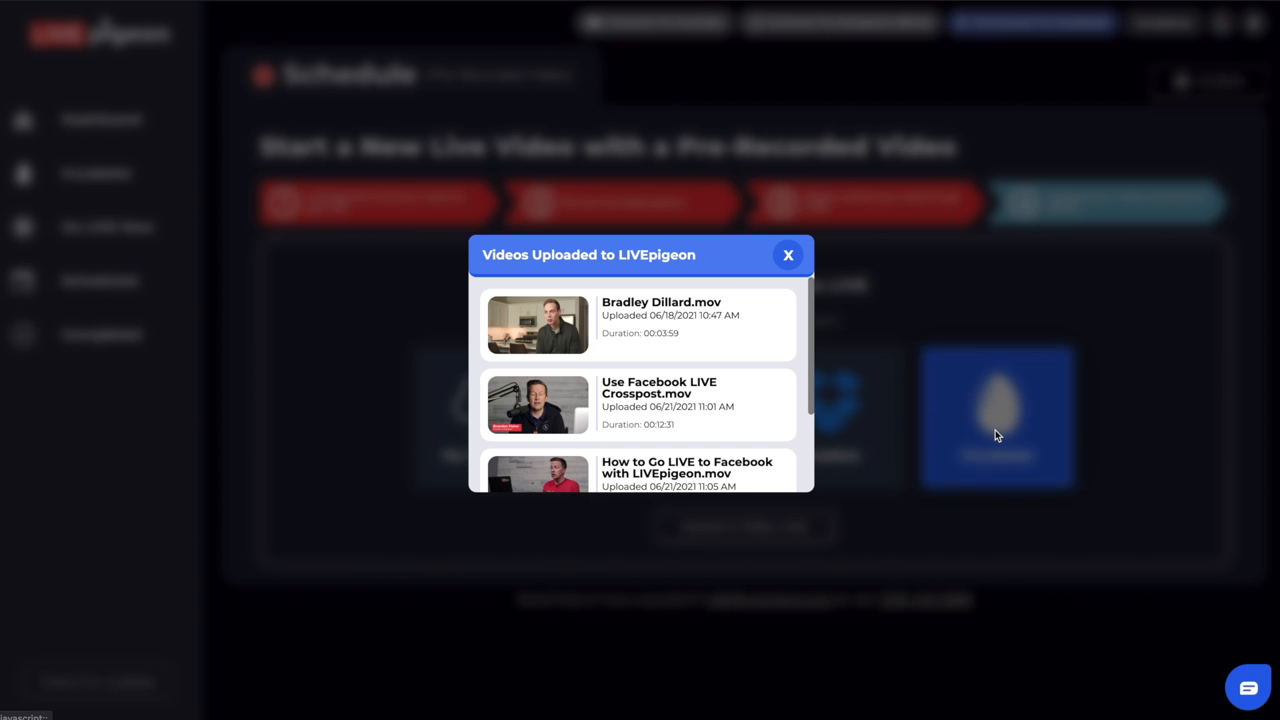
{"action": "mouse_move", "coordinate": [892, 442]}
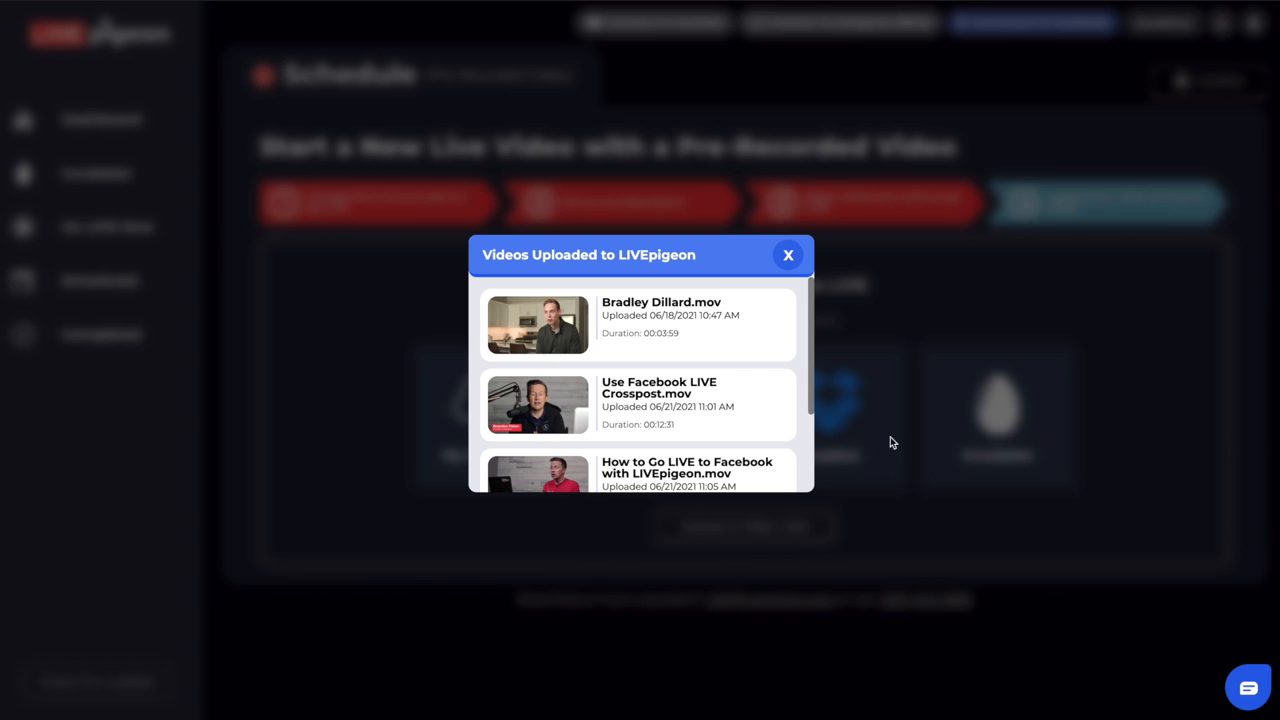
{"action": "scroll", "scroll_direction": "down", "scroll_amount": 3}
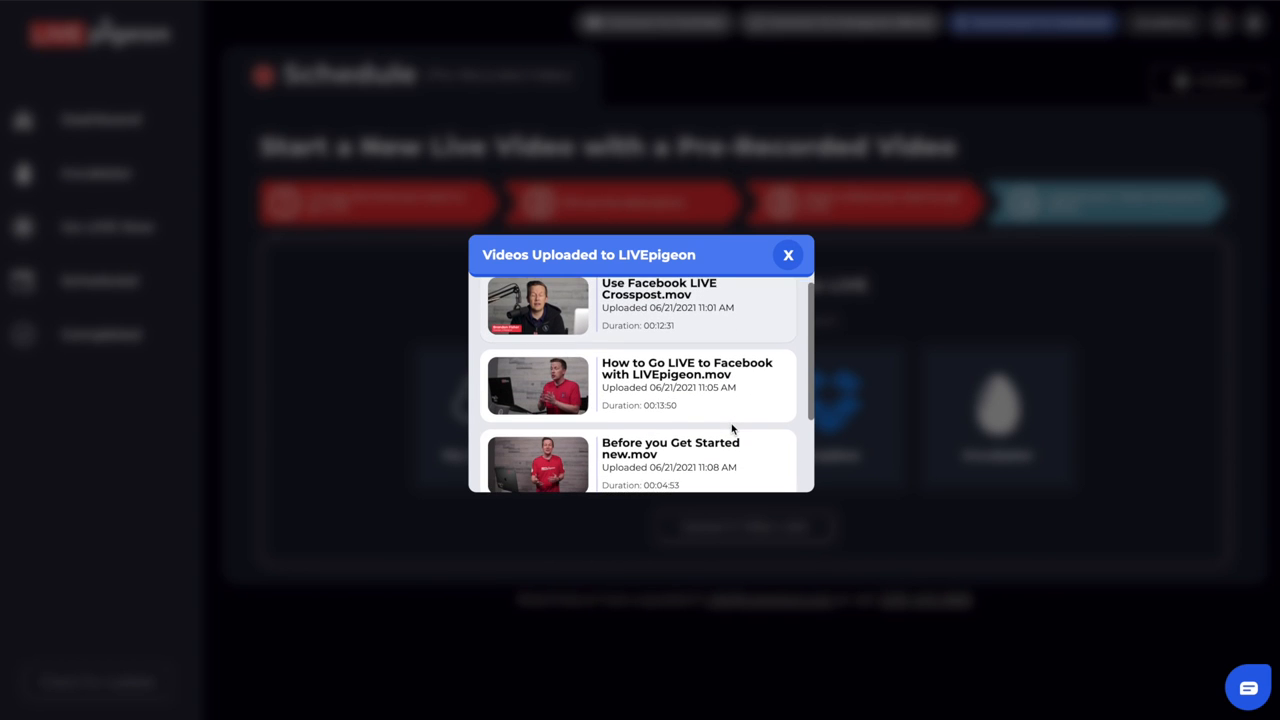
{"action": "scroll", "scroll_direction": "down", "scroll_amount": 3}
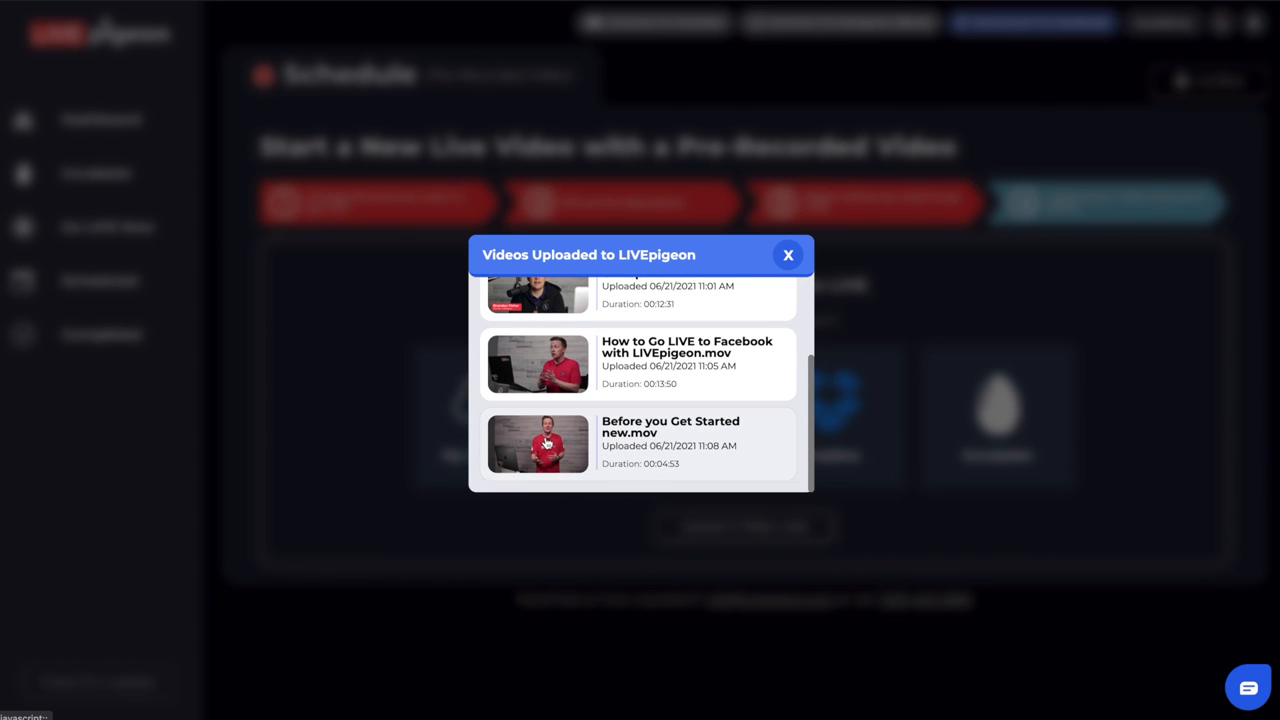
{"action": "left_click", "coordinate": [788, 256]}
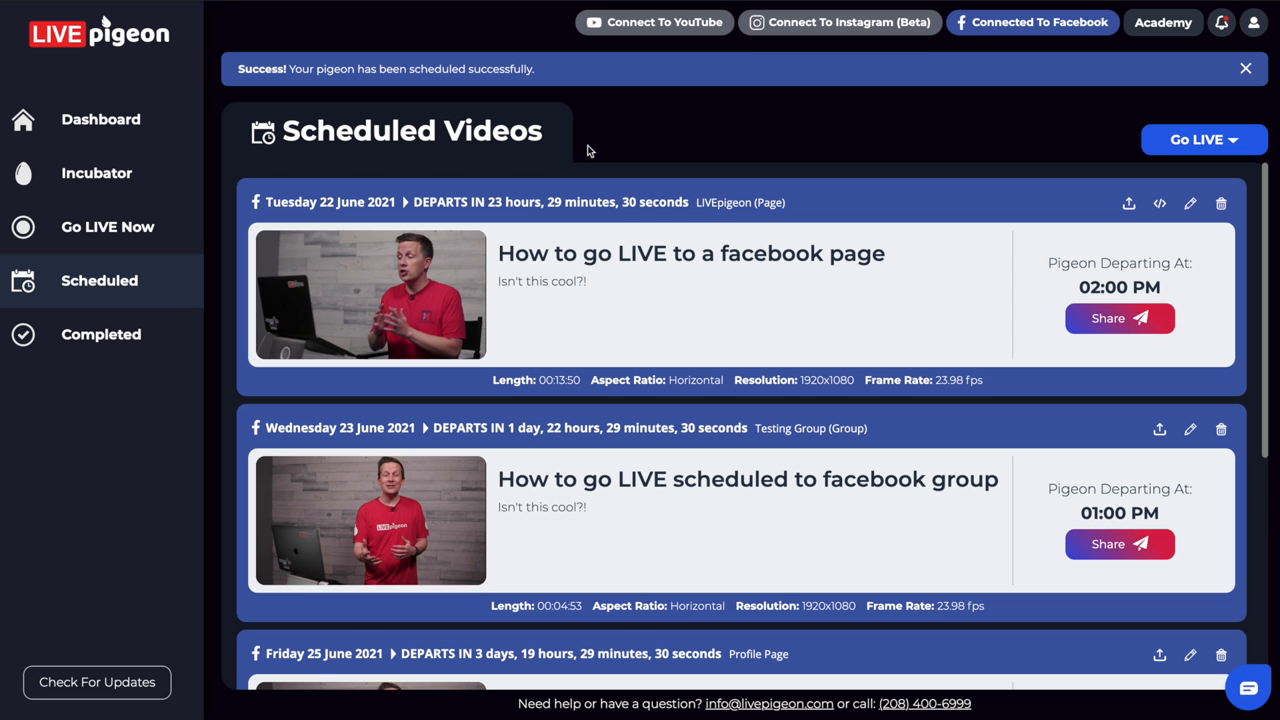
{"action": "mouse_move", "coordinate": [590, 100]}
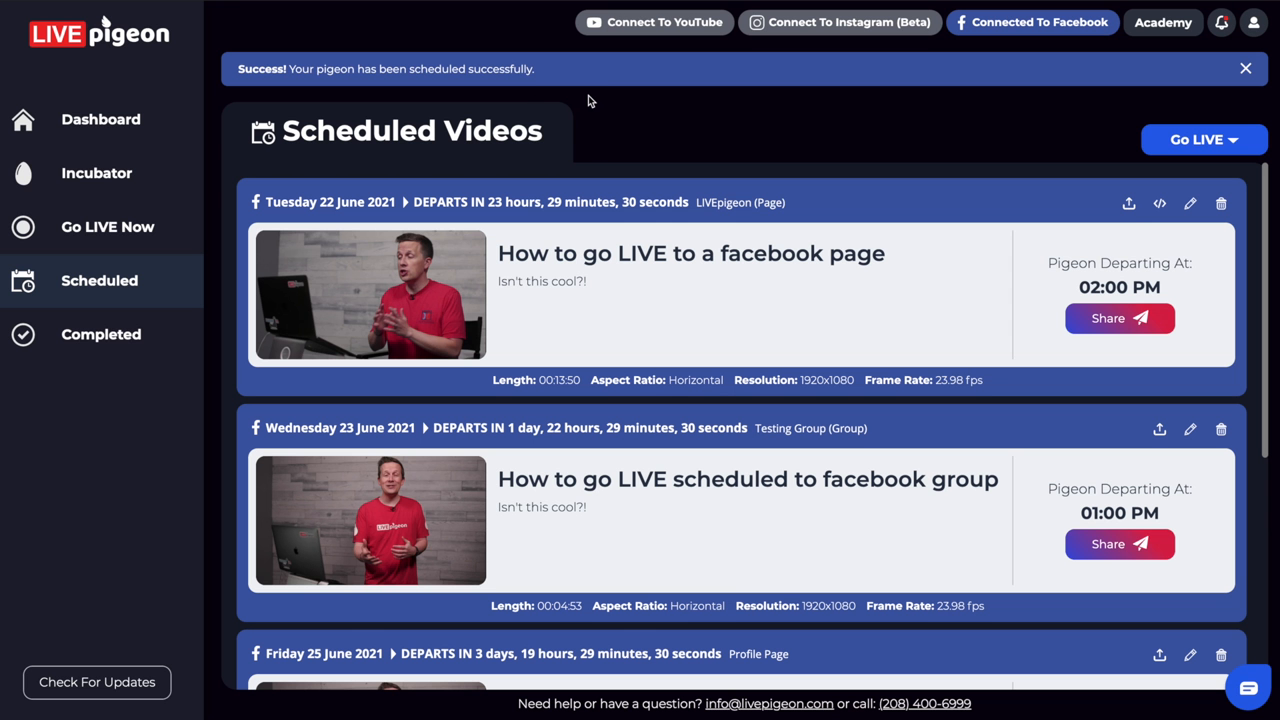
{"action": "mouse_move", "coordinate": [600, 136]}
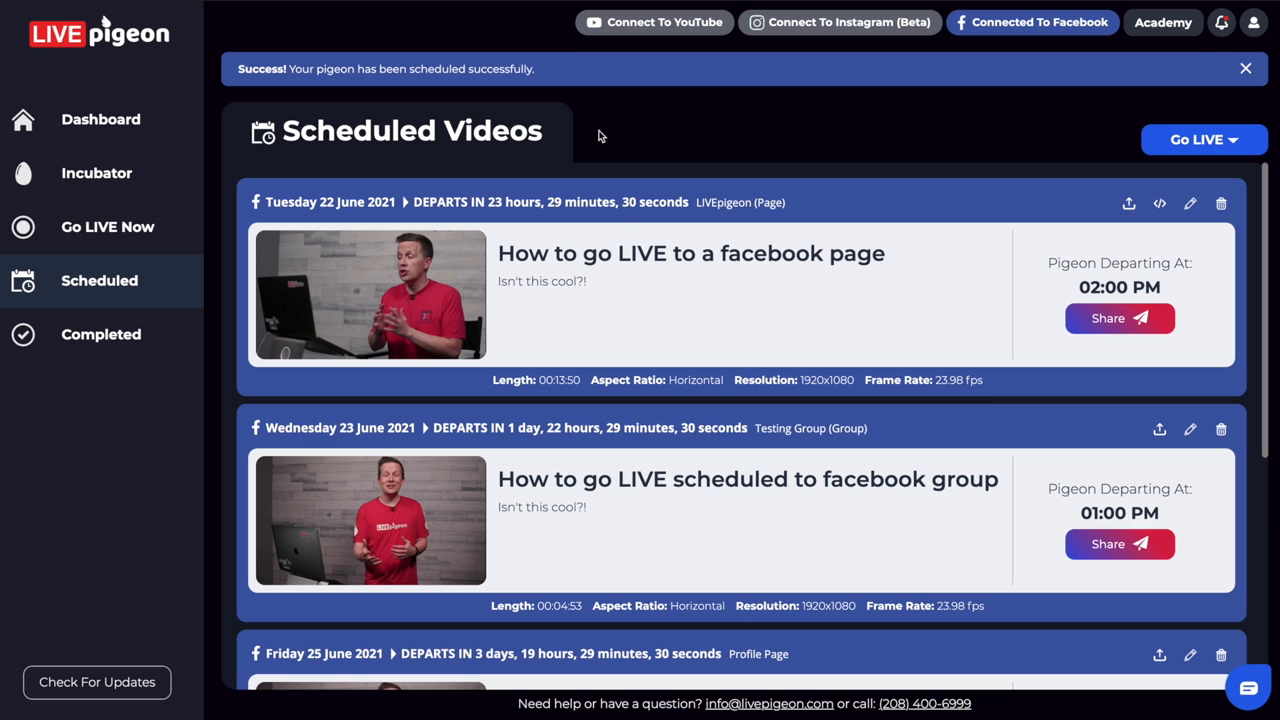
Scroll the Scheduled Videos list to the Friday 25 June 10:00 AM Profile Page entry.
{"action": "scroll", "scroll_direction": "down", "scroll_amount": 3}
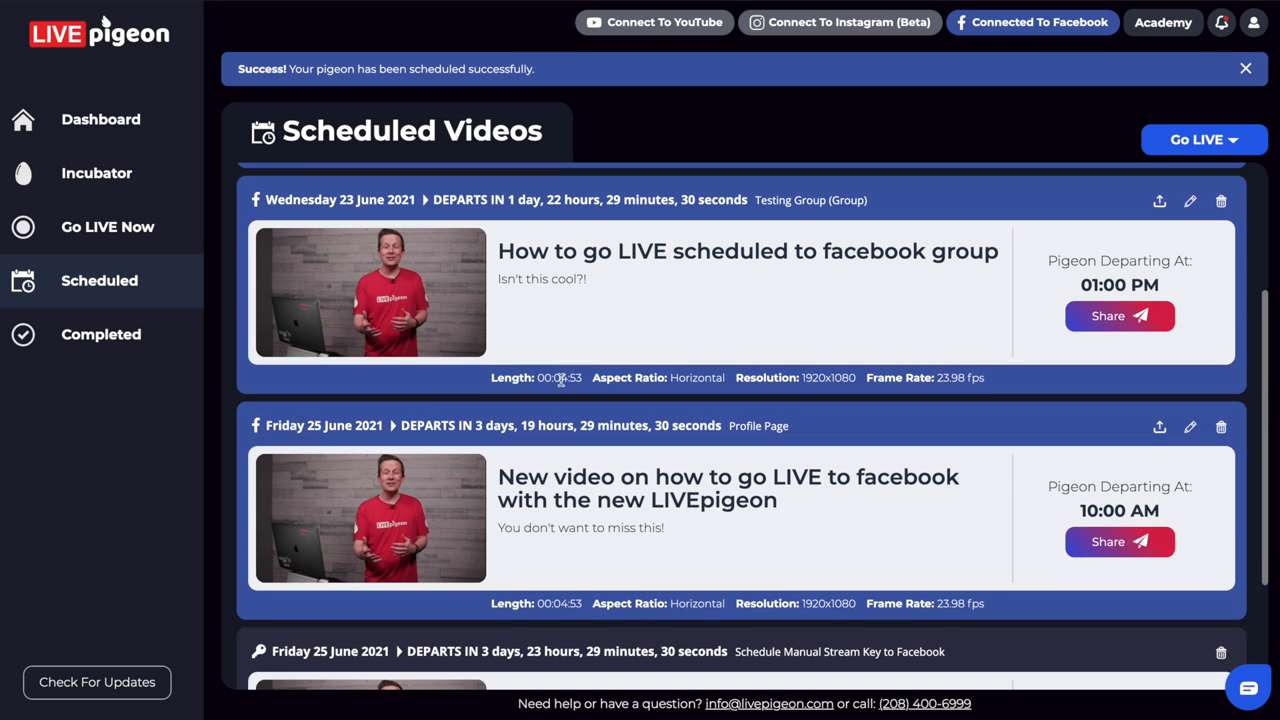
{"action": "mouse_move", "coordinate": [304, 500]}
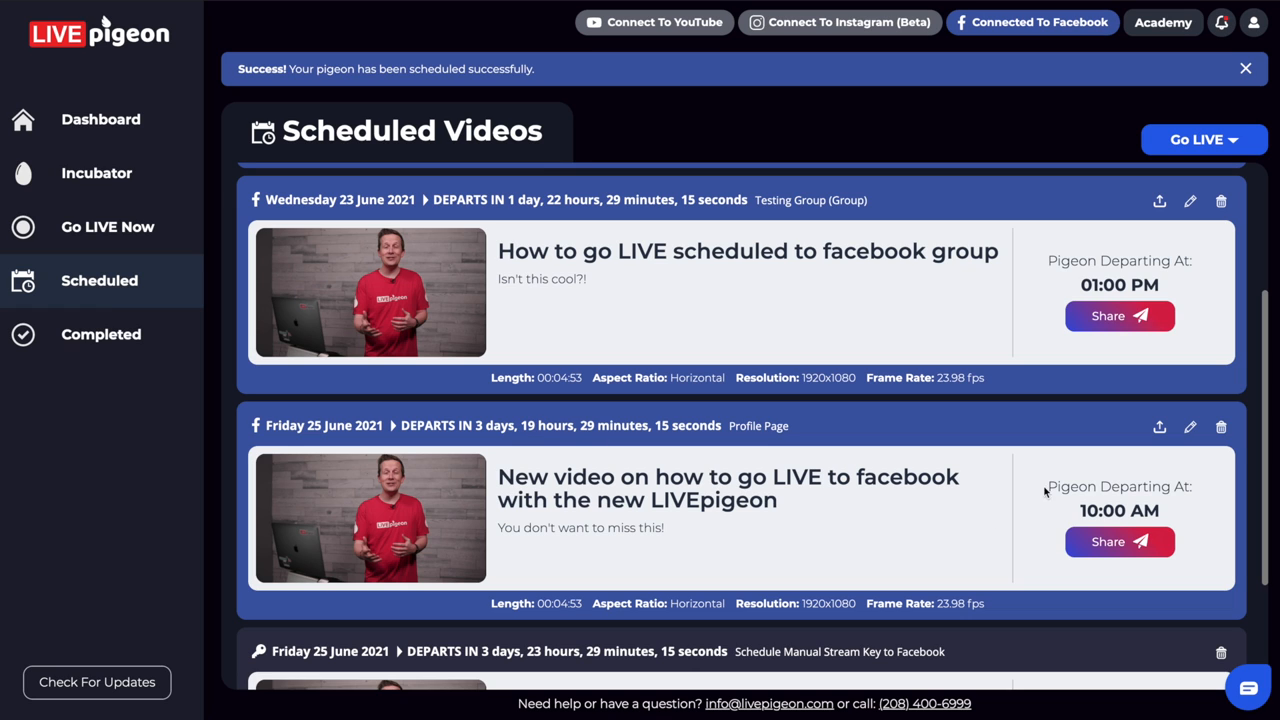
{"action": "mouse_move", "coordinate": [1066, 512]}
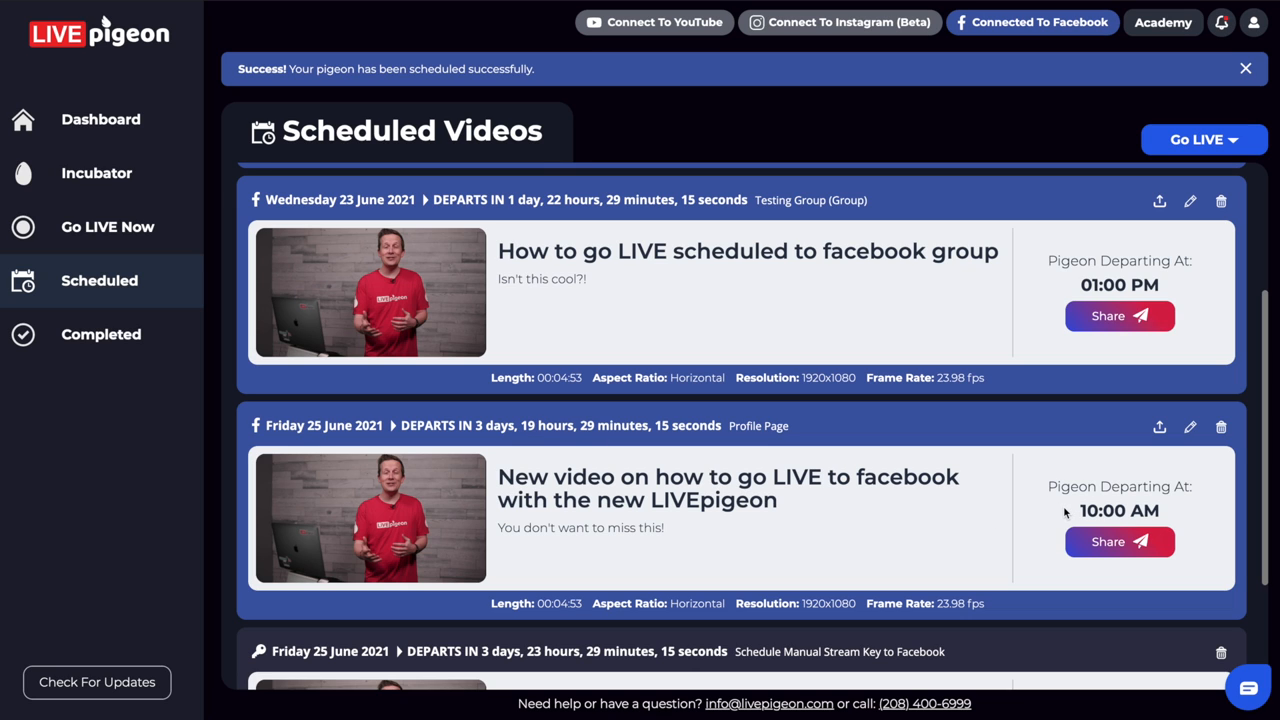
{"action": "mouse_move", "coordinate": [1068, 534]}
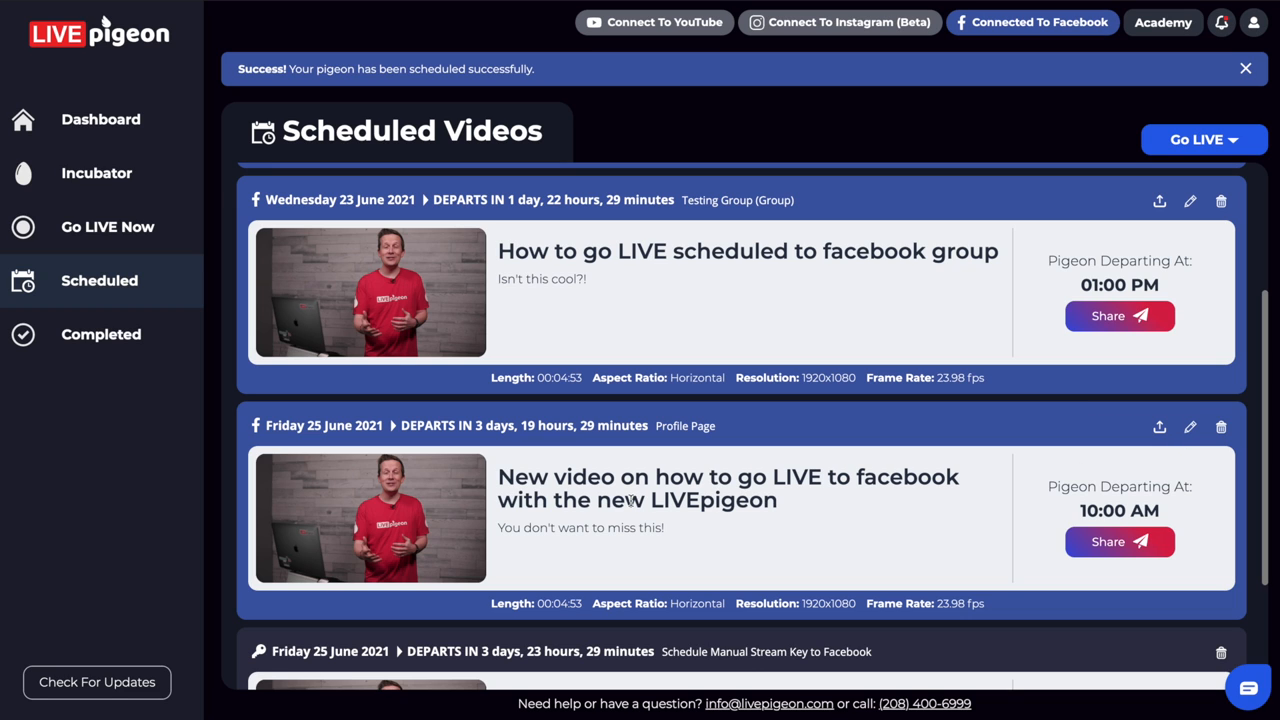
{"action": "mouse_move", "coordinate": [260, 540]}
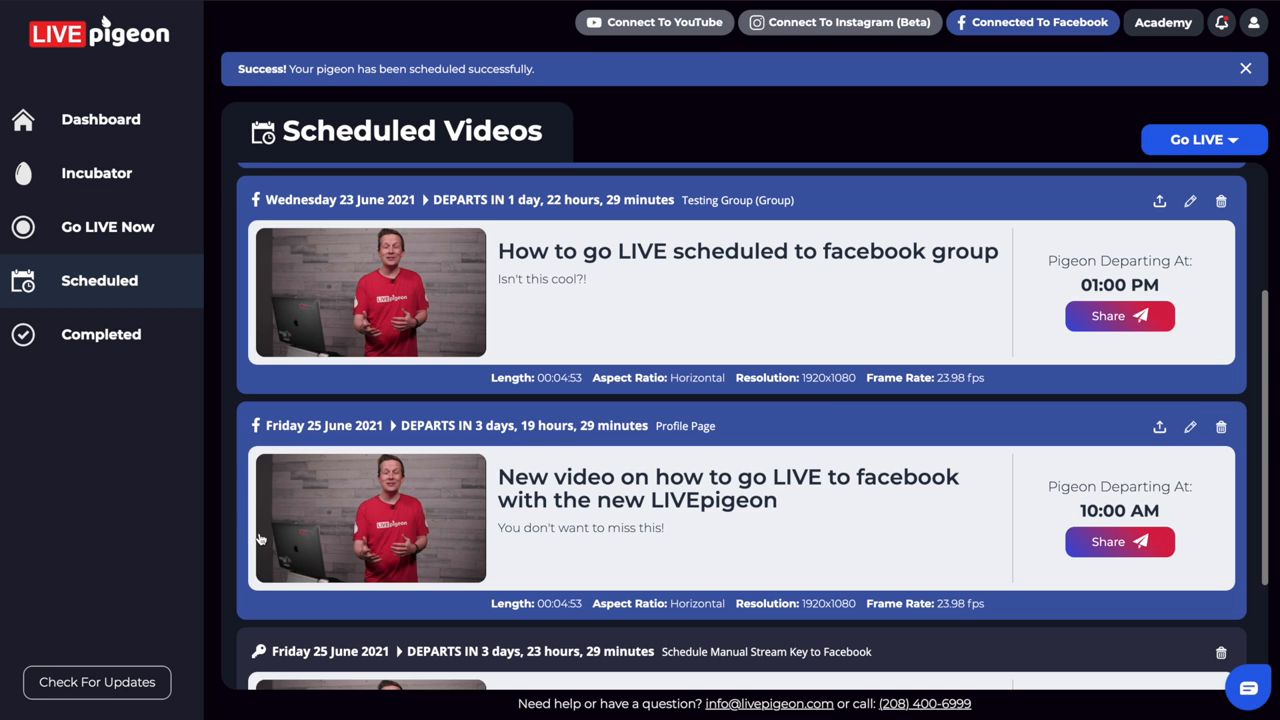
{"action": "mouse_move", "coordinate": [284, 612]}
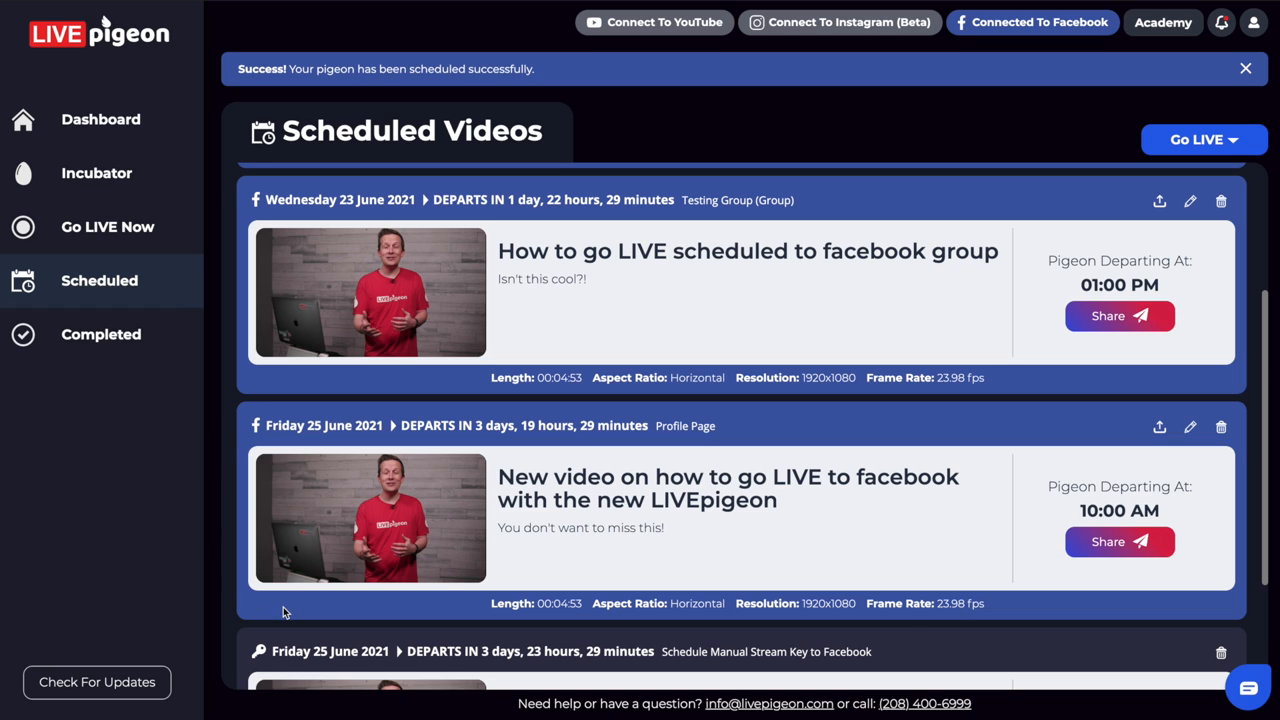
{"action": "mouse_move", "coordinate": [340, 512]}
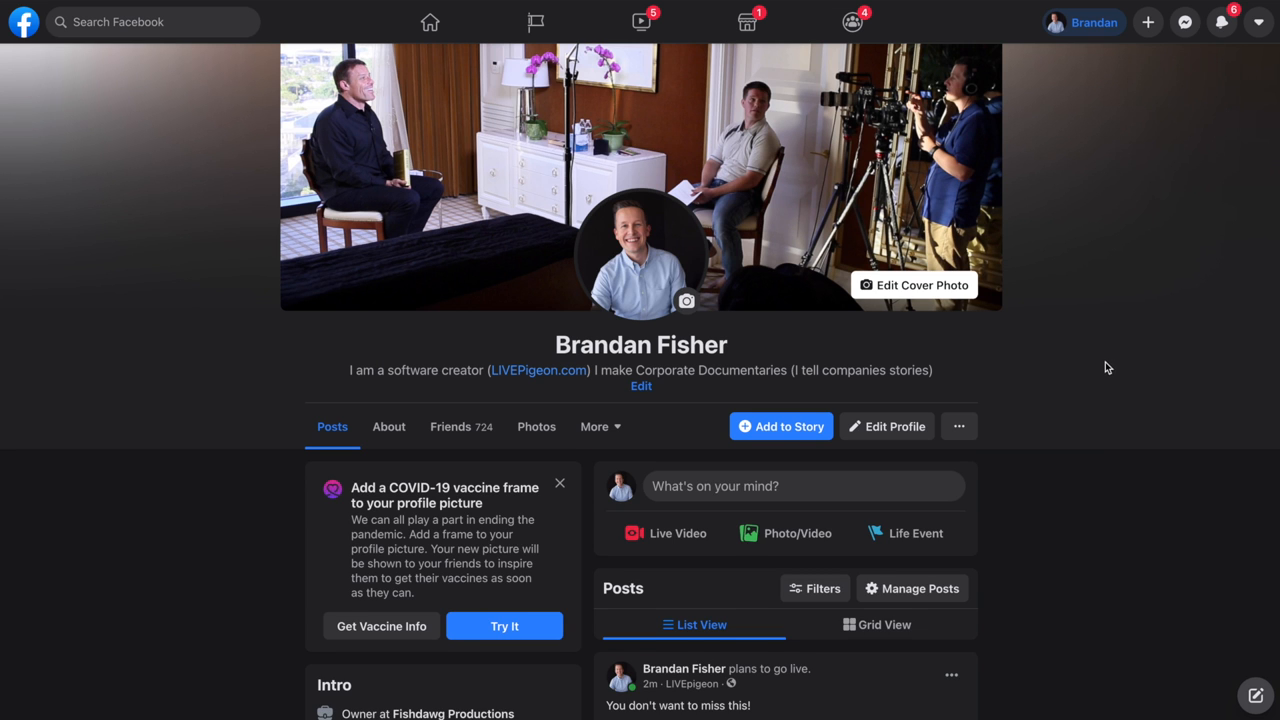
Scroll the Facebook profile feed to the 'plans to go live' announcement post.
{"action": "scroll", "scroll_direction": "down", "scroll_amount": 3}
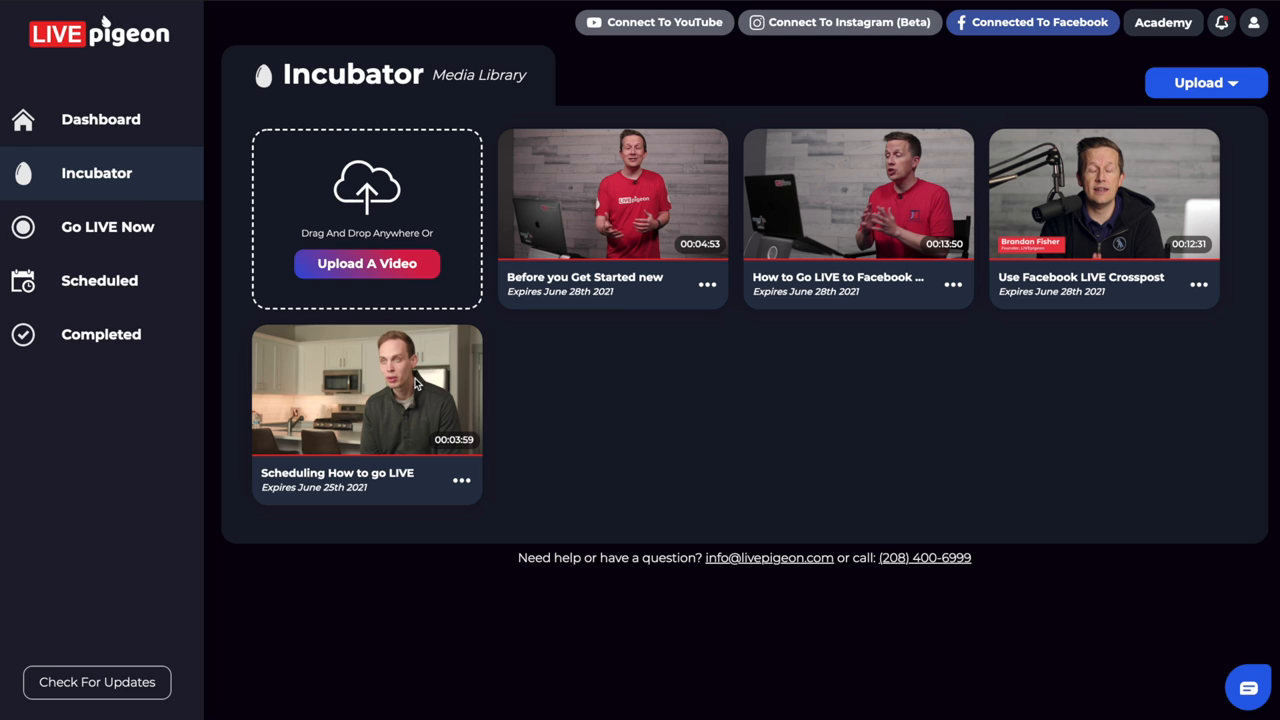
{"action": "mouse_move", "coordinate": [504, 458]}
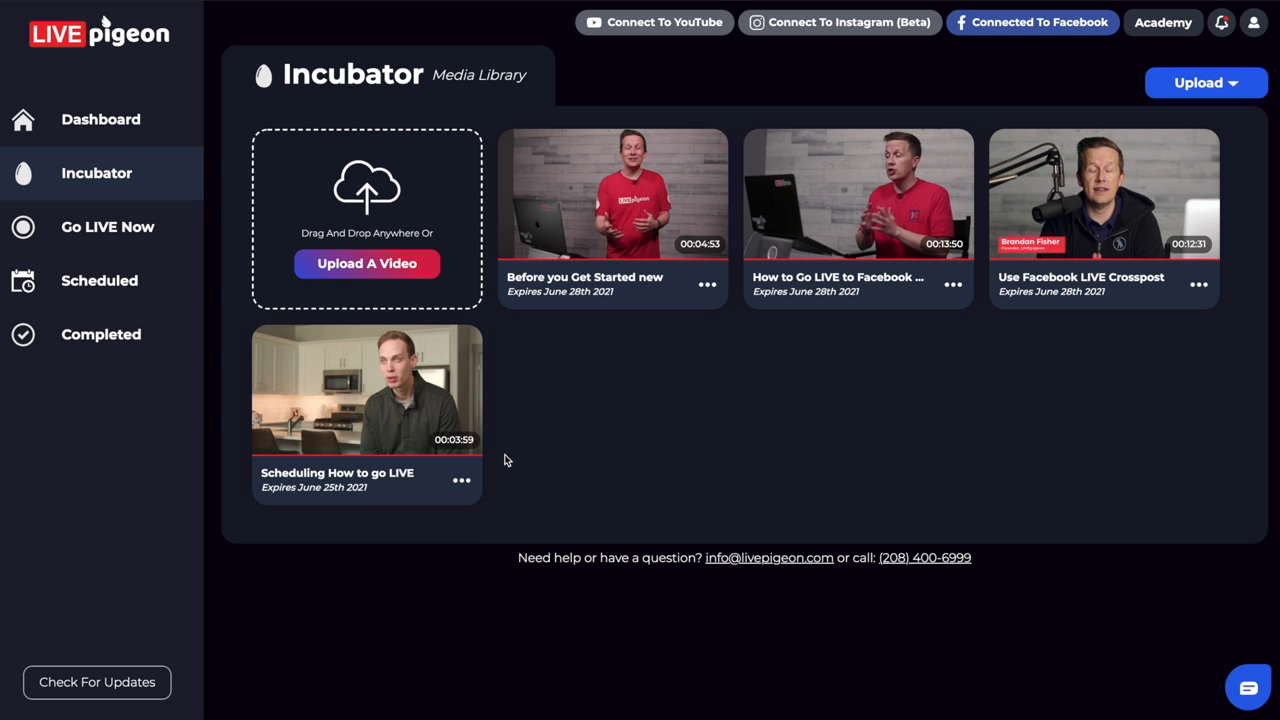
{"action": "mouse_move", "coordinate": [616, 420]}
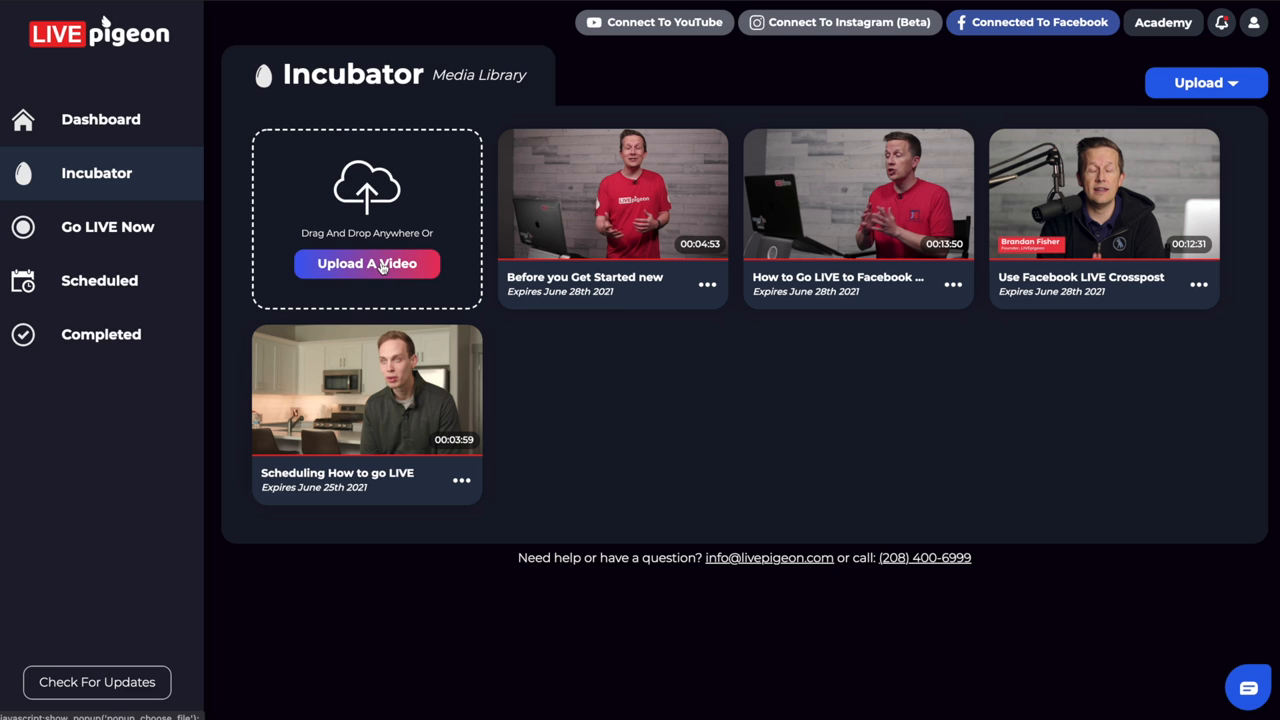
{"action": "mouse_move", "coordinate": [700, 332]}
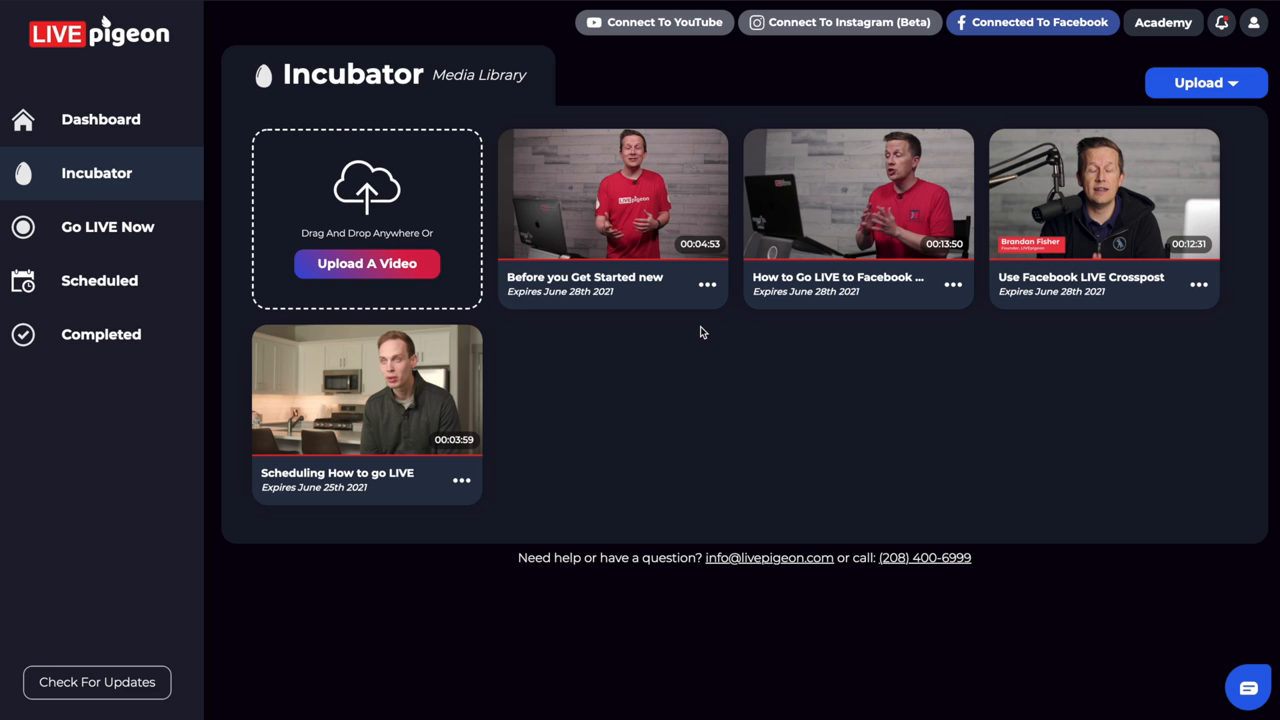
{"action": "mouse_move", "coordinate": [700, 336]}
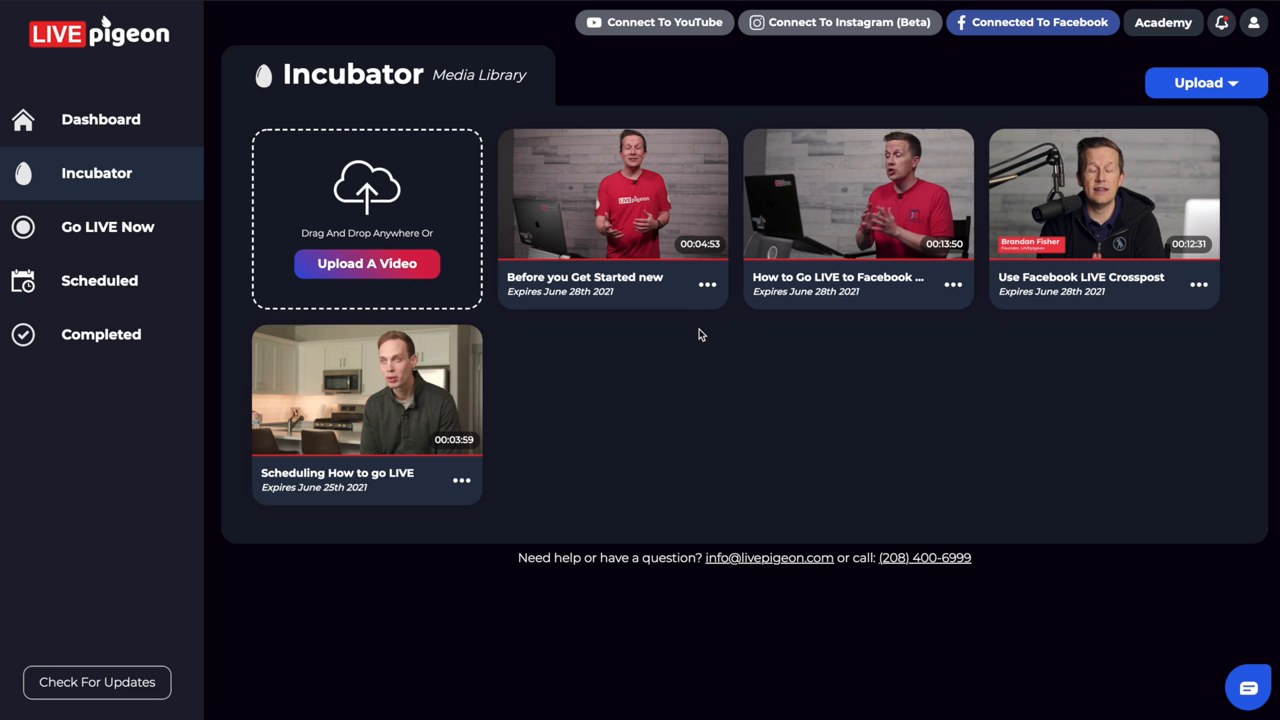
{"action": "mouse_move", "coordinate": [700, 336]}
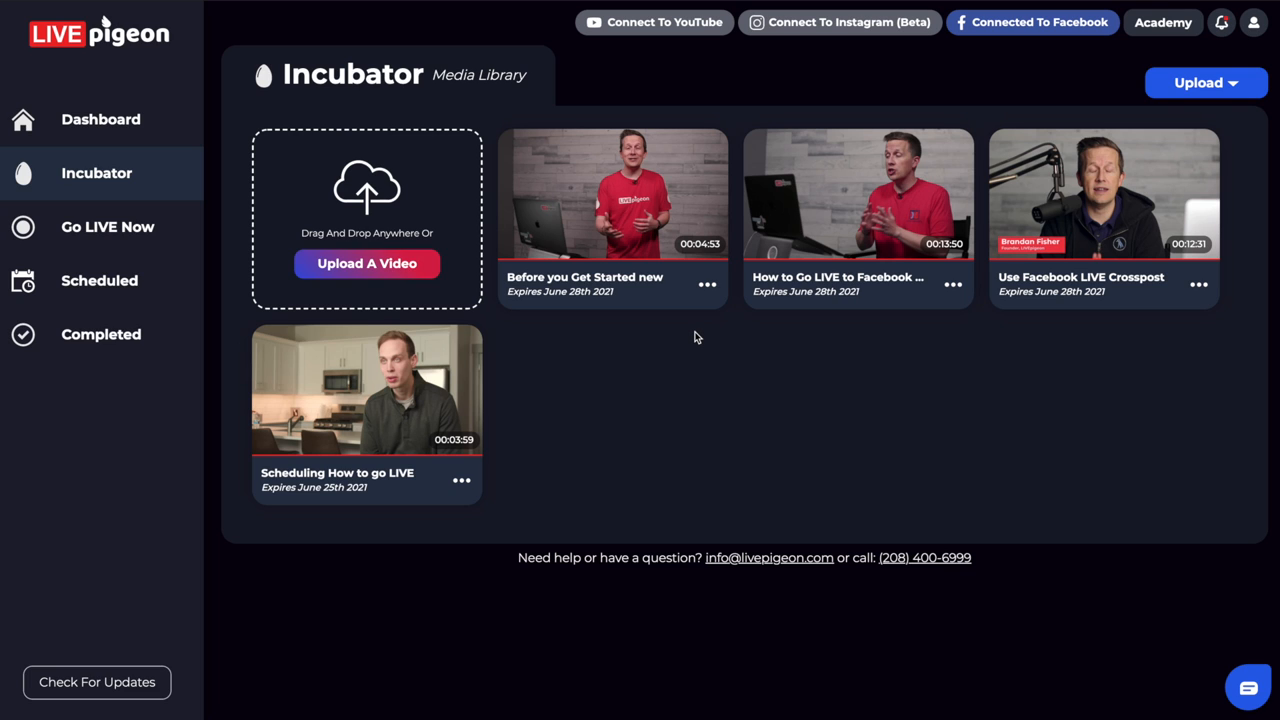
{"action": "mouse_move", "coordinate": [910, 596]}
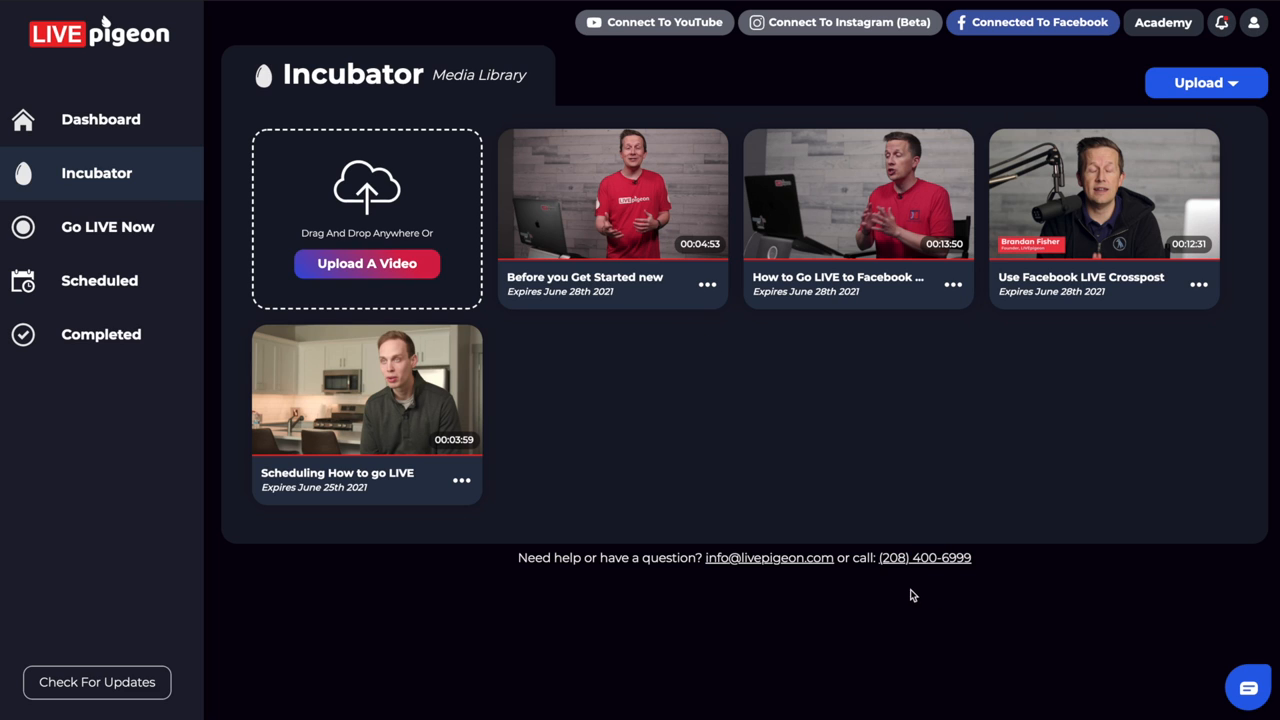
{"action": "mouse_move", "coordinate": [876, 598]}
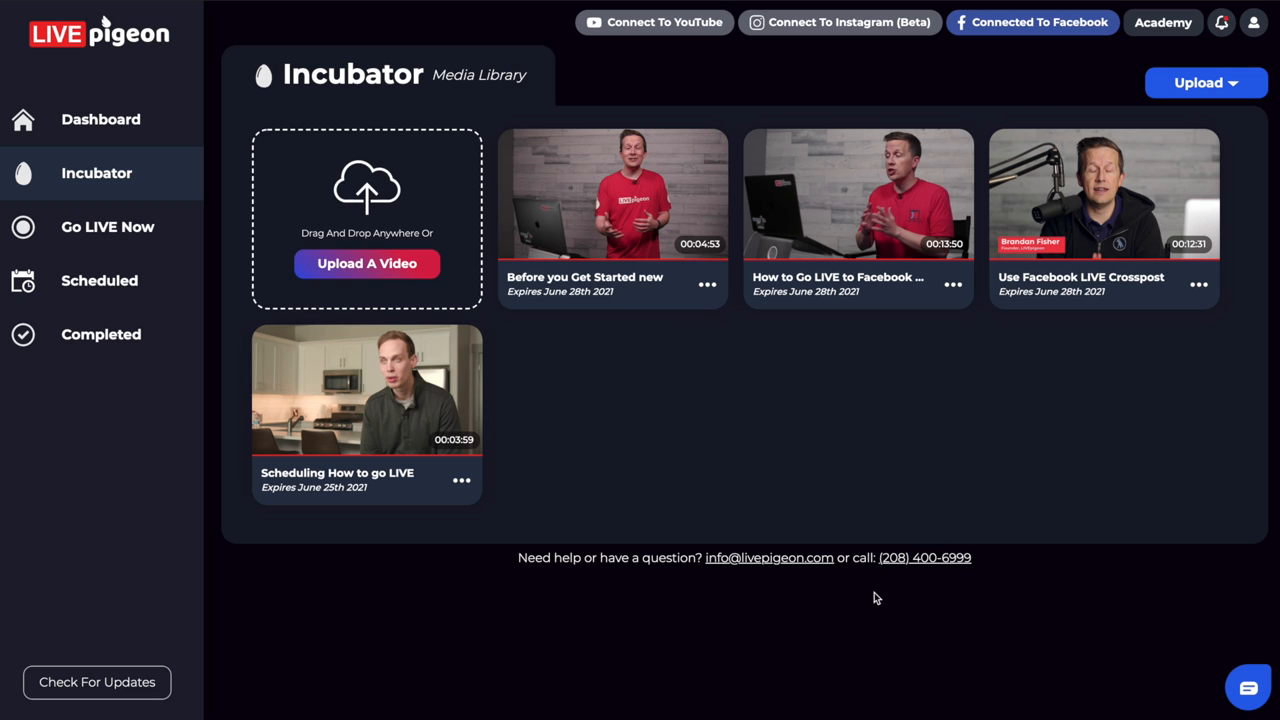
{"action": "mouse_move", "coordinate": [1192, 676]}
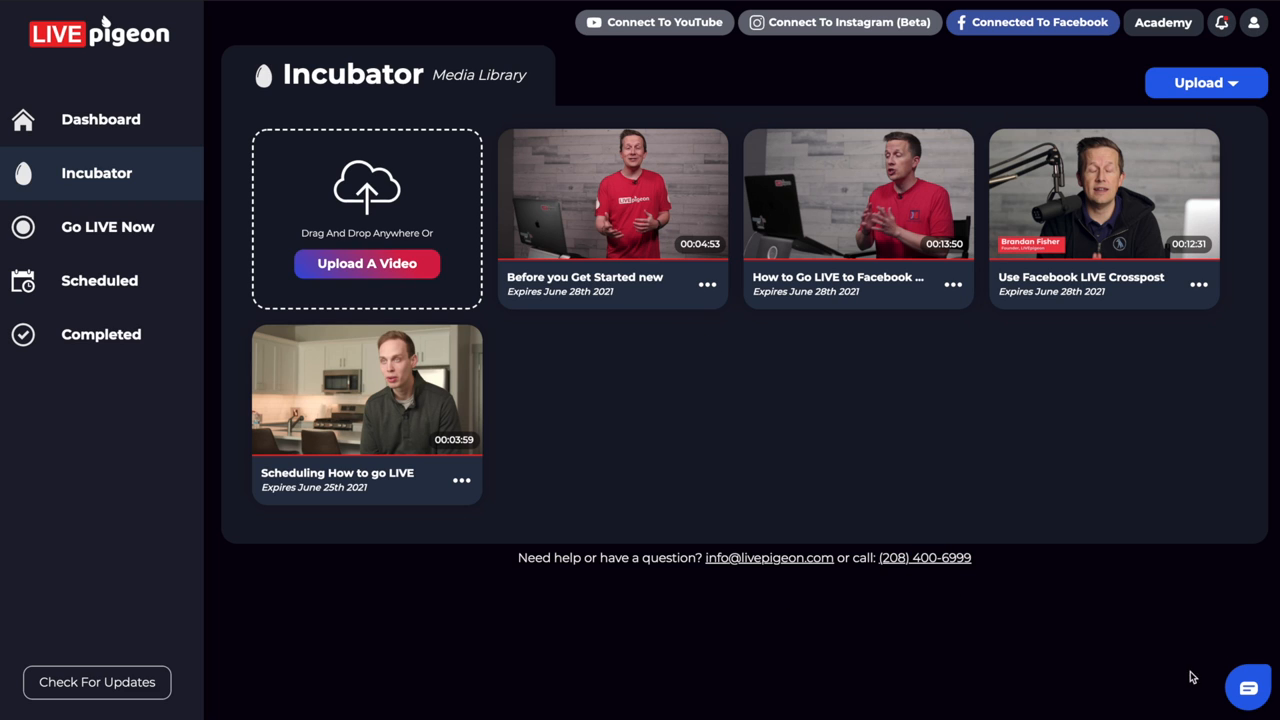
{"action": "mouse_move", "coordinate": [1208, 670]}
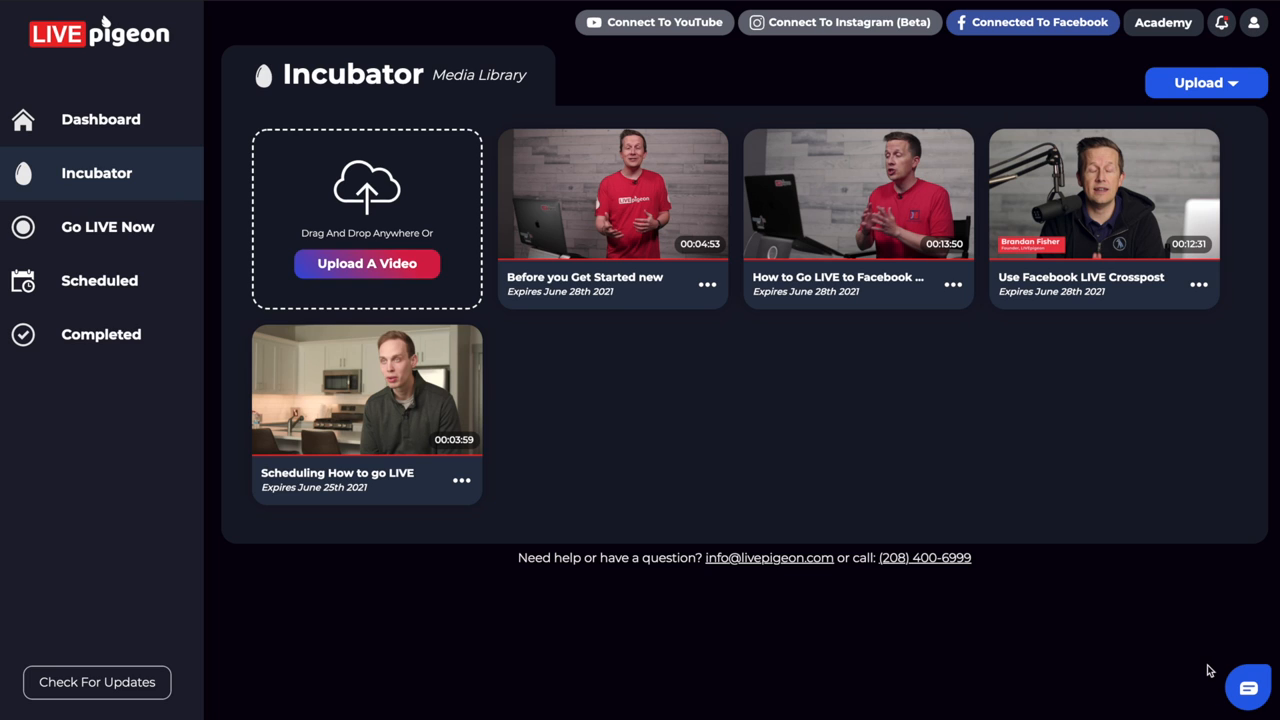